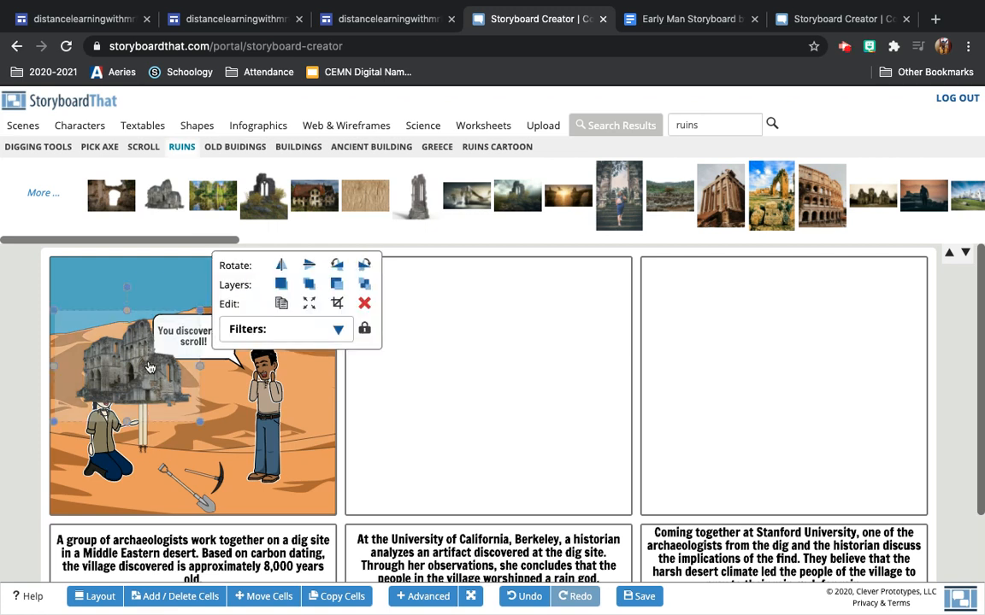
Step: Replace the small ruins with the ruined abbey image, sent behind the archaeologists and enlarged
{"action": "left_click", "coordinate": [364, 303]}
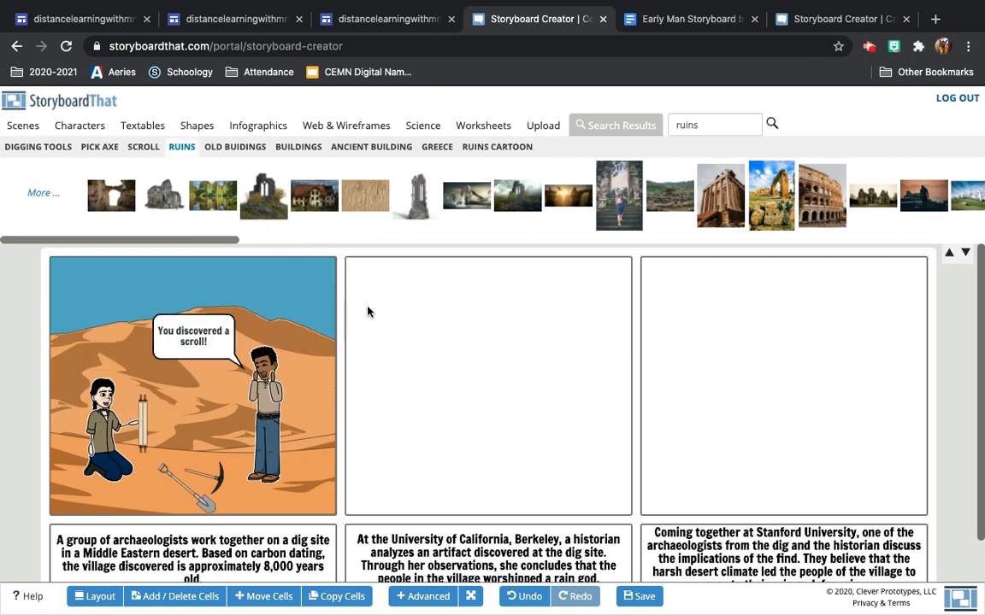
{"action": "mouse_move", "coordinate": [359, 438]}
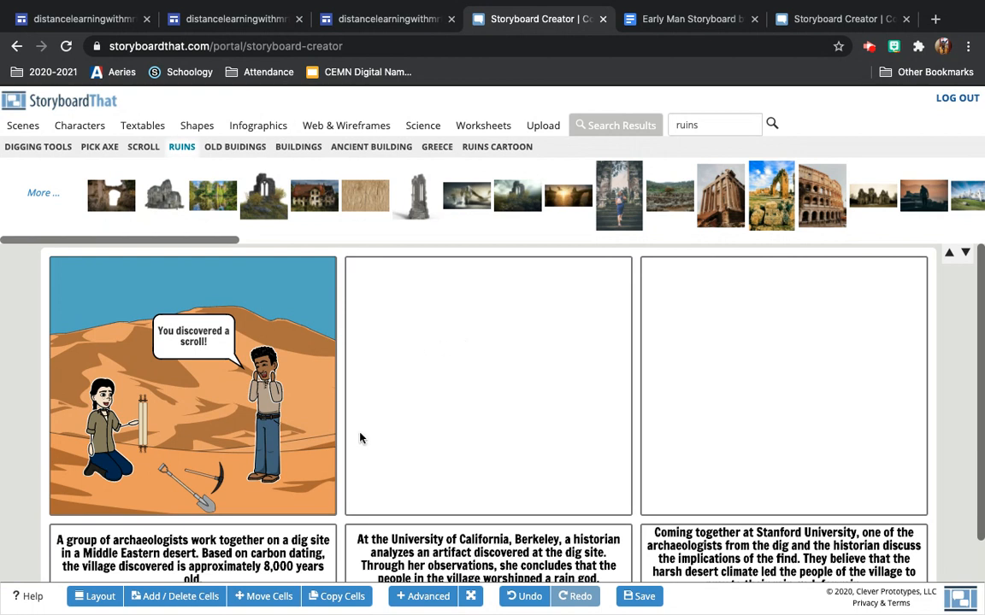
{"action": "mouse_move", "coordinate": [240, 510]}
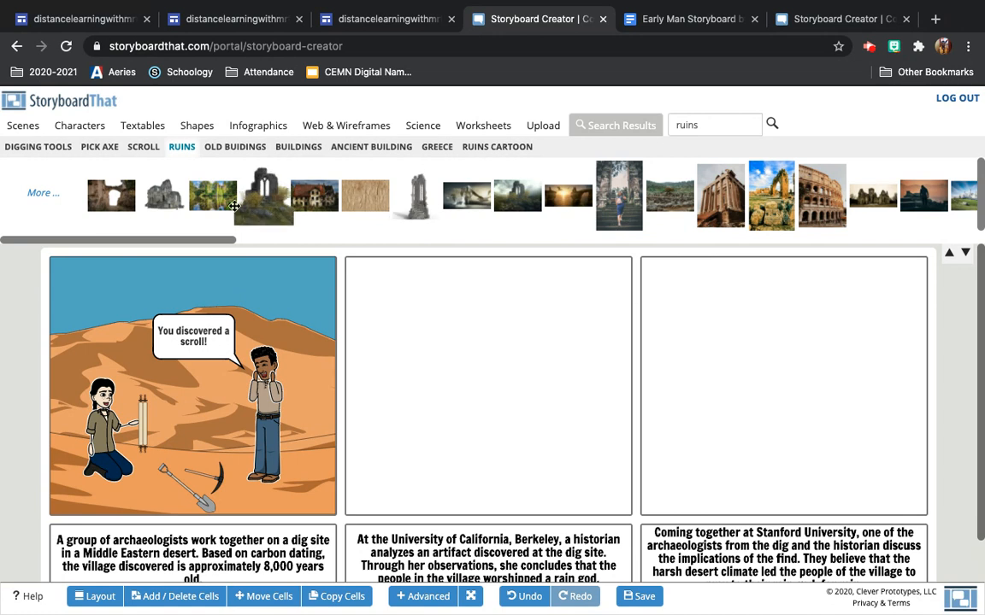
{"action": "left_click", "coordinate": [171, 195]}
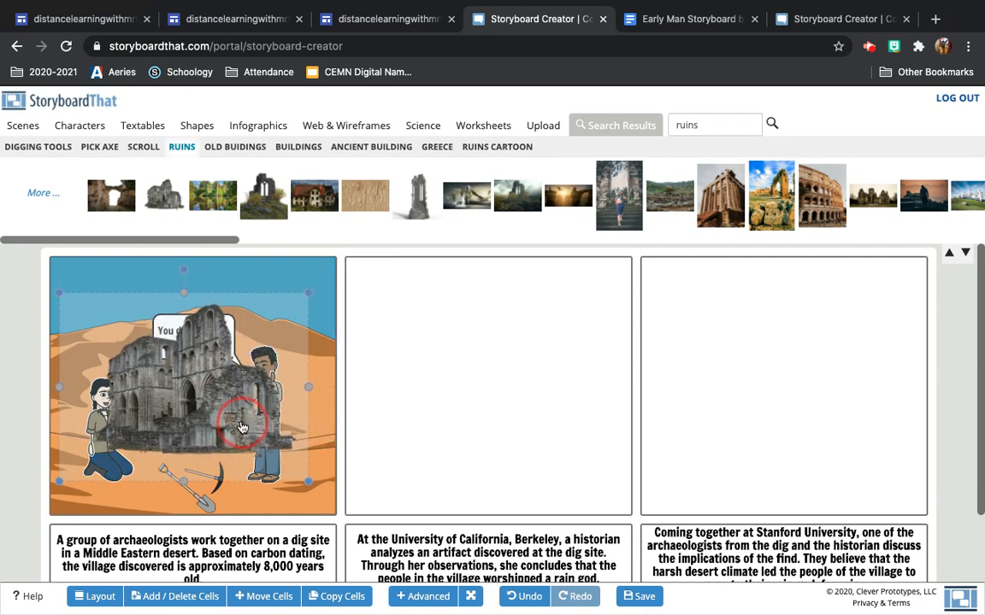
{"action": "left_click", "coordinate": [243, 425]}
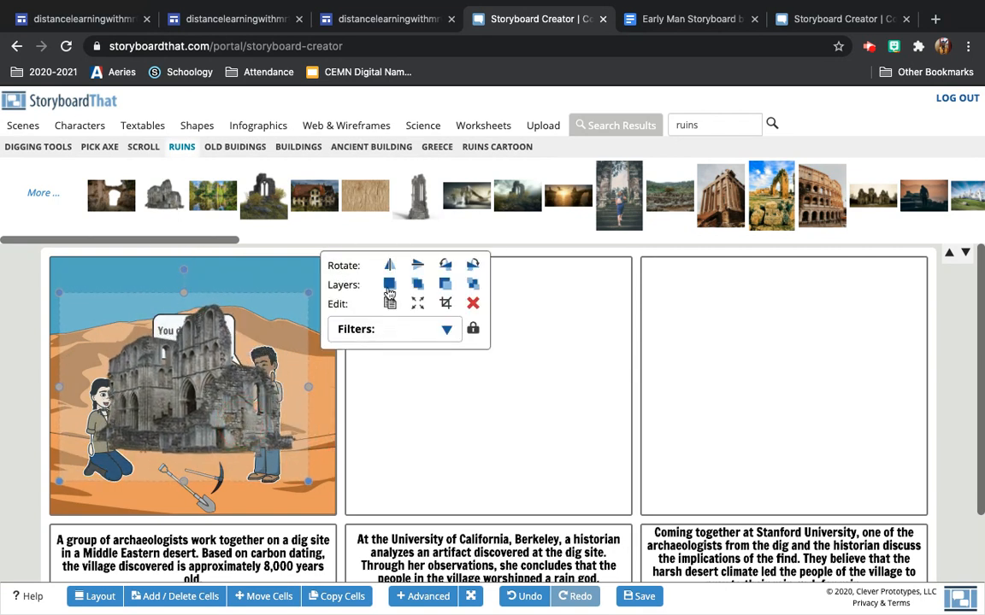
{"action": "mouse_move", "coordinate": [417, 285]}
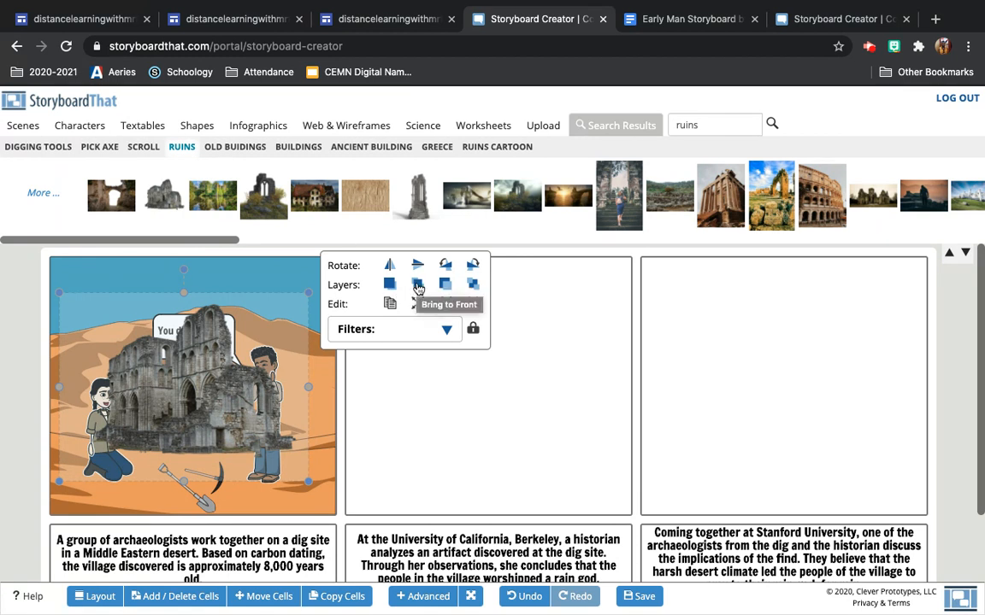
{"action": "mouse_move", "coordinate": [445, 284]}
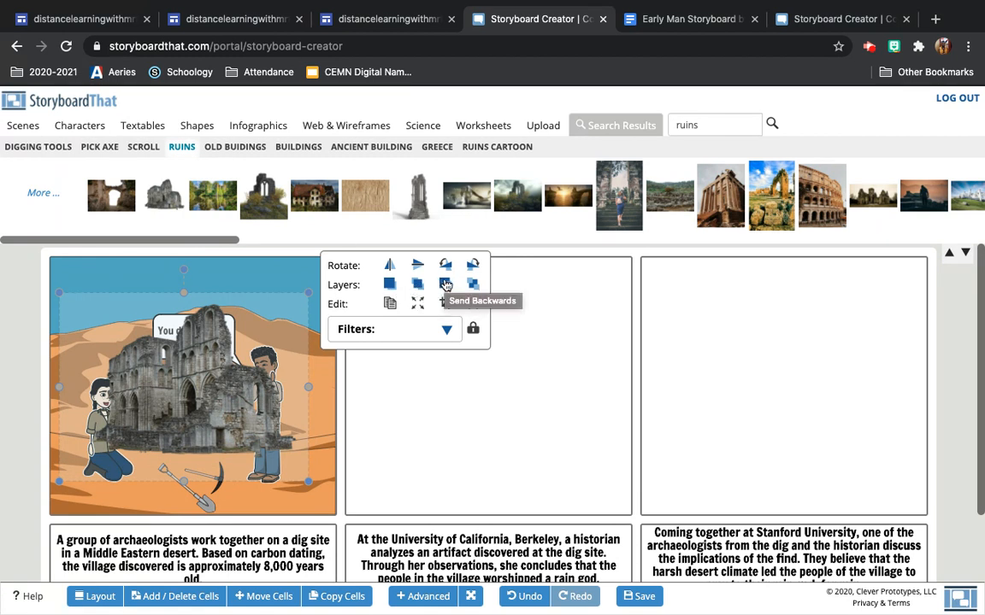
{"action": "left_click", "coordinate": [444, 284]}
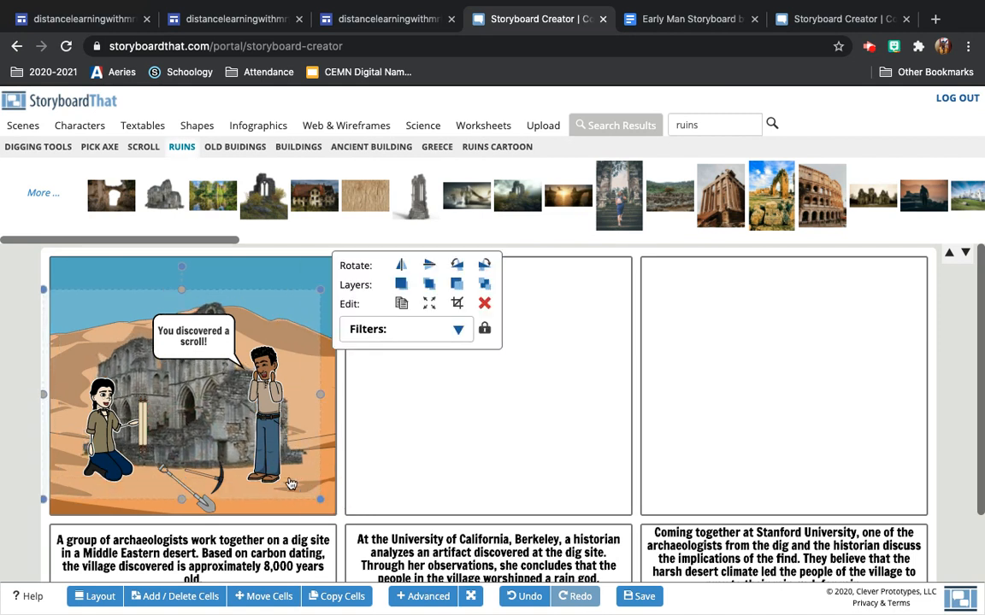
{"action": "left_click", "coordinate": [243, 432]}
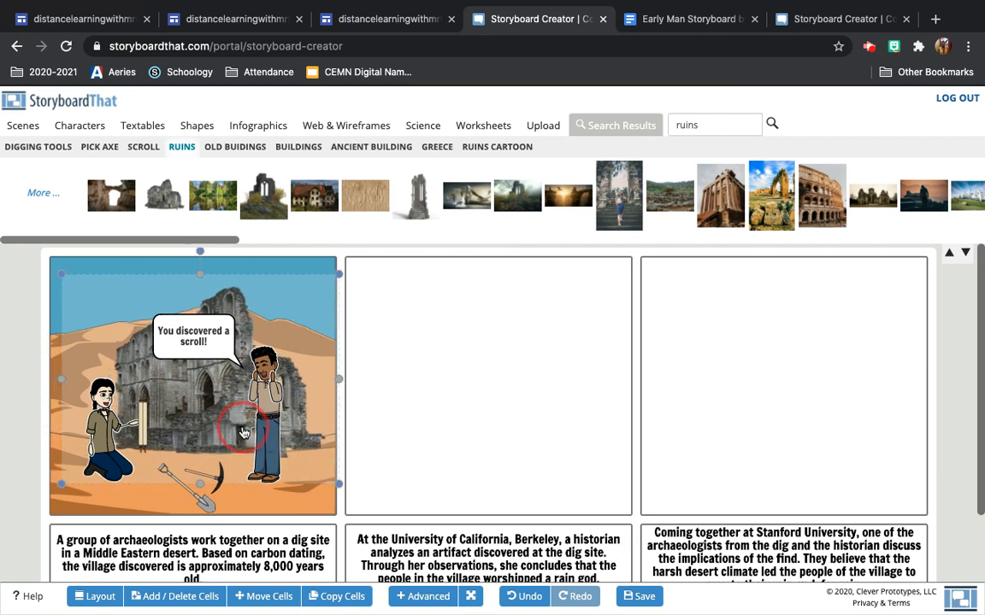
{"action": "left_click", "coordinate": [244, 432]}
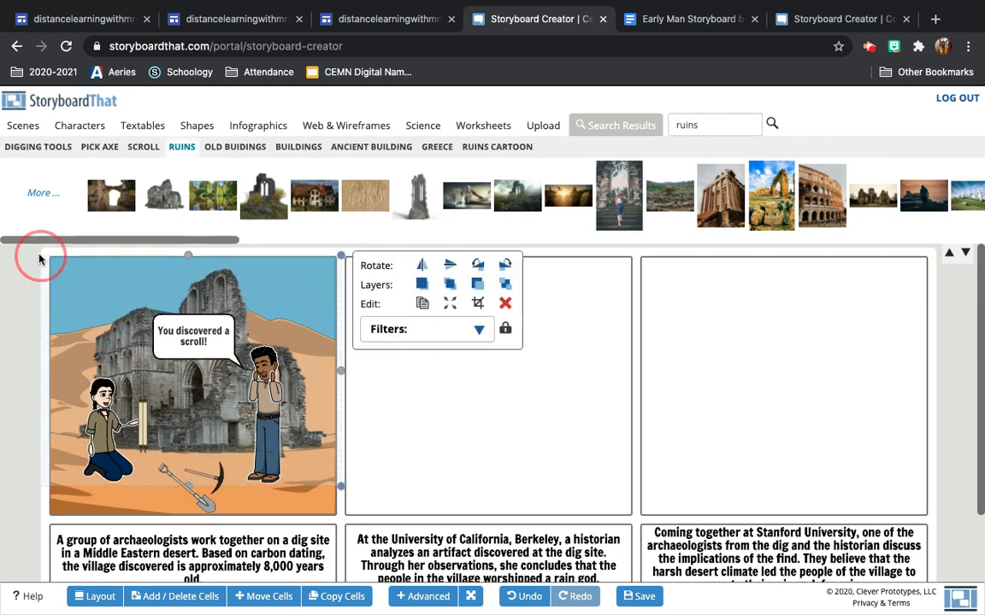
{"action": "left_click", "coordinate": [179, 392]}
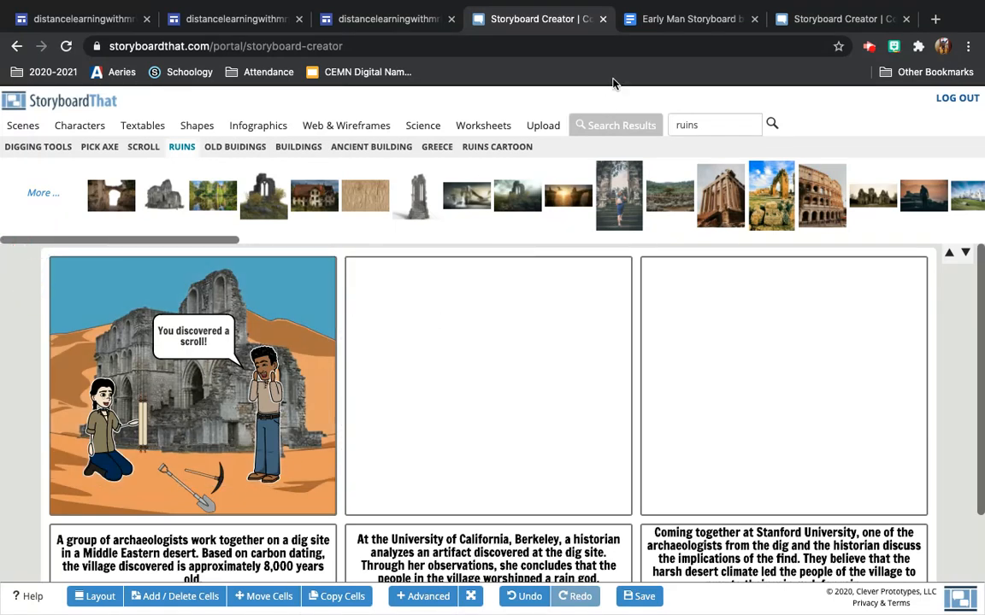
Step: Select the office scene in the example storyboard's cell 2 to view its scene colour settings
{"action": "left_click", "coordinate": [838, 19]}
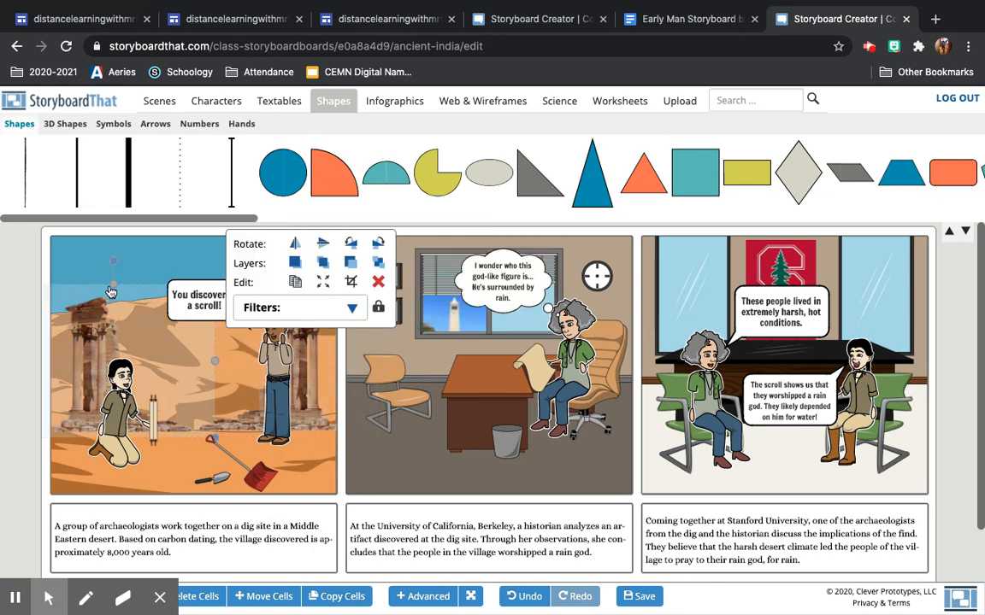
{"action": "left_click", "coordinate": [485, 363]}
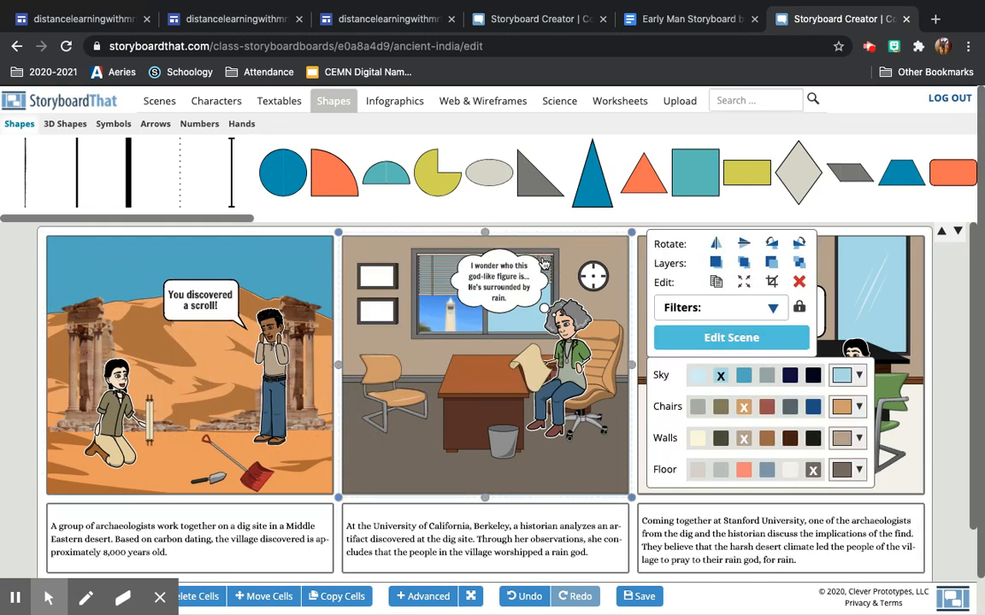
{"action": "left_click", "coordinate": [689, 19]}
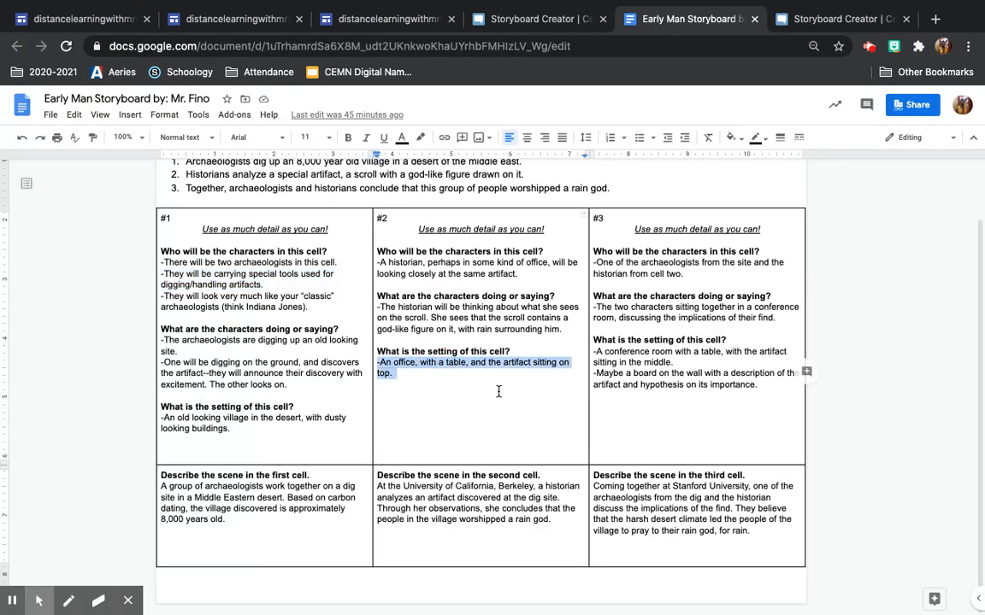
{"action": "mouse_move", "coordinate": [496, 317]}
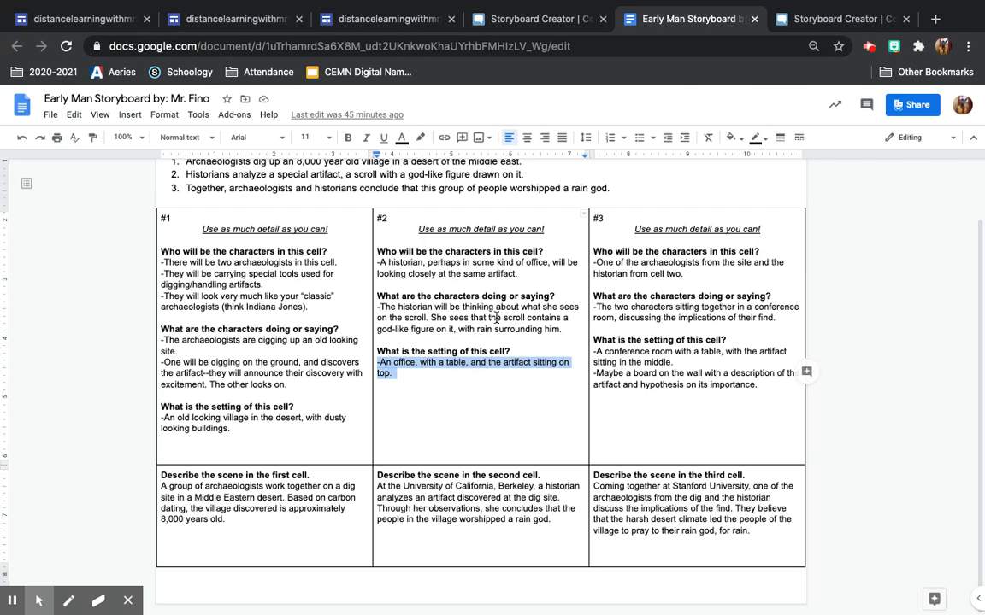
Step: Read the cell #2 office setting notes, then return to the example storyboard
{"action": "left_click", "coordinate": [842, 19]}
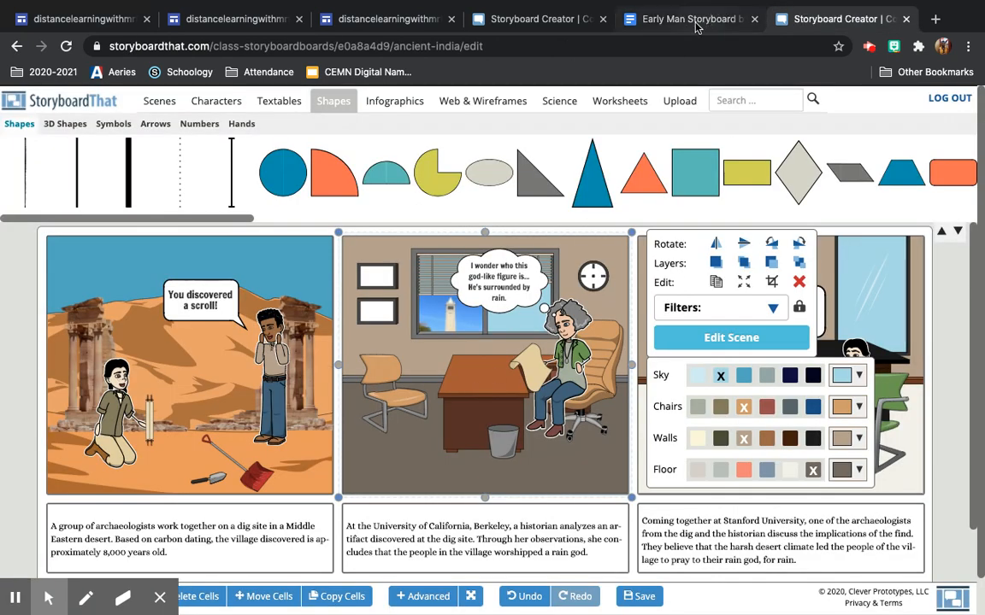
Step: Drag the Work-category office scene with desk, chairs and window into cell 2
{"action": "left_click", "coordinate": [537, 19]}
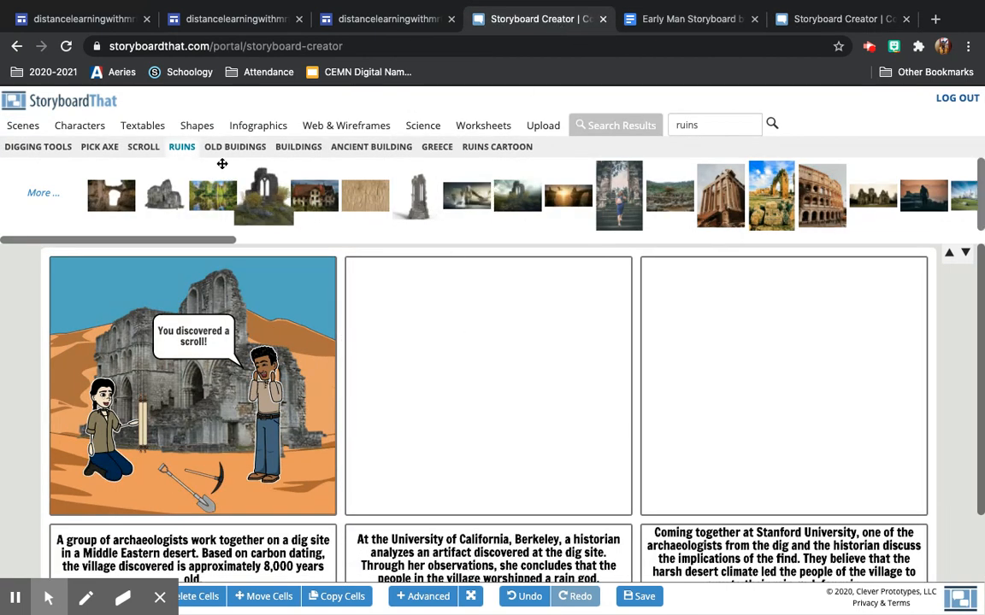
{"action": "left_click", "coordinate": [24, 125]}
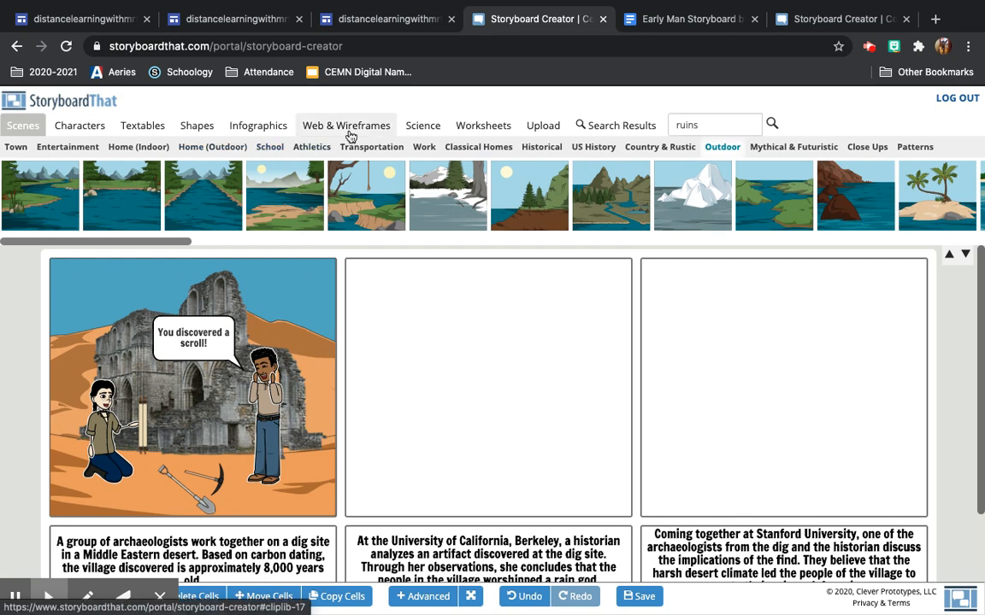
{"action": "left_click", "coordinate": [424, 146]}
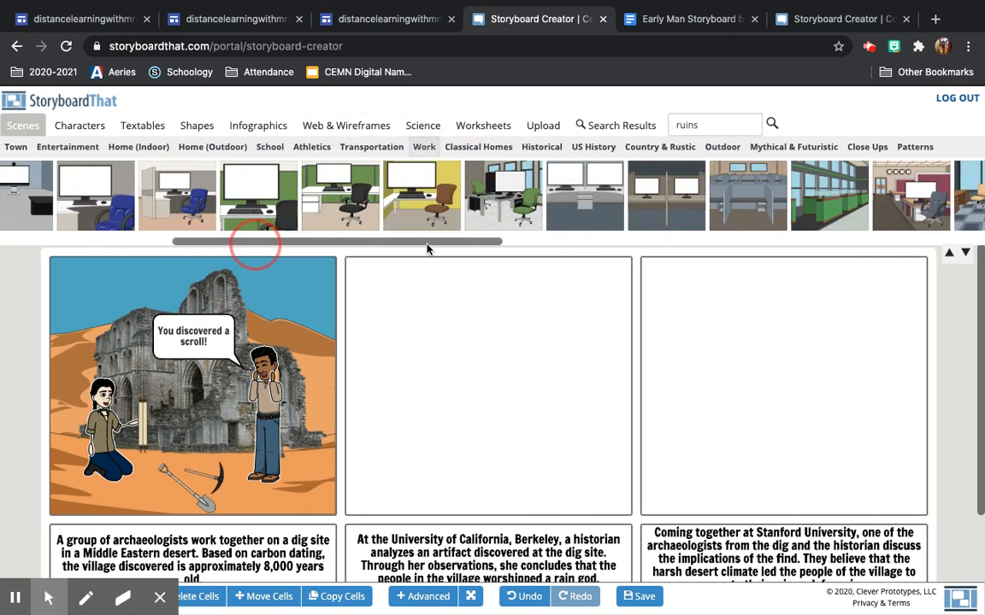
{"action": "left_click_drag", "start_coordinate": [254, 241], "coordinate": [567, 241]}
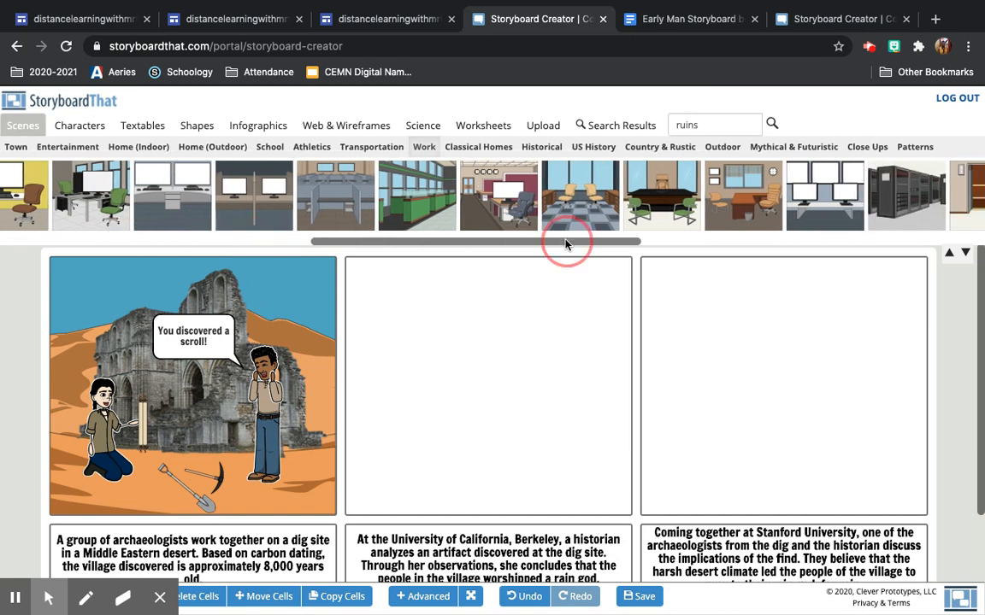
{"action": "mouse_move", "coordinate": [536, 311]}
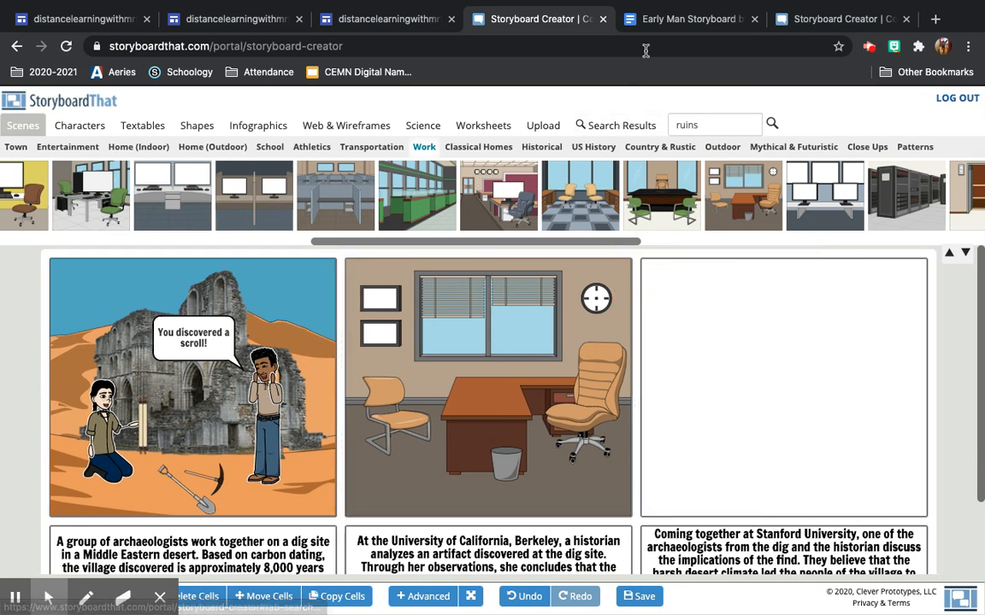
{"action": "left_click", "coordinate": [689, 19]}
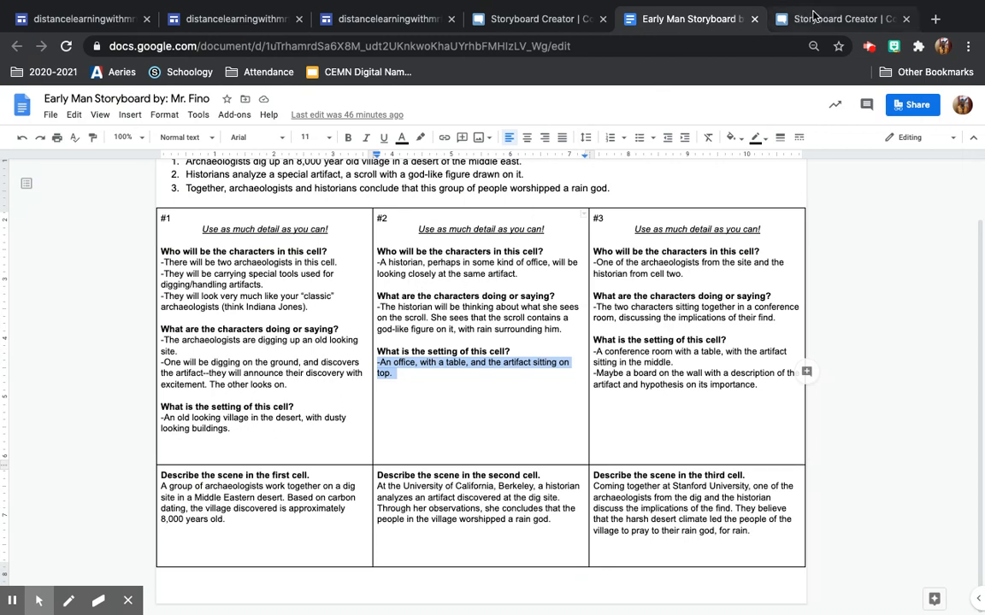
Step: Review the cell #2 notes, then return to the storyboard being built
{"action": "left_click", "coordinate": [841, 18]}
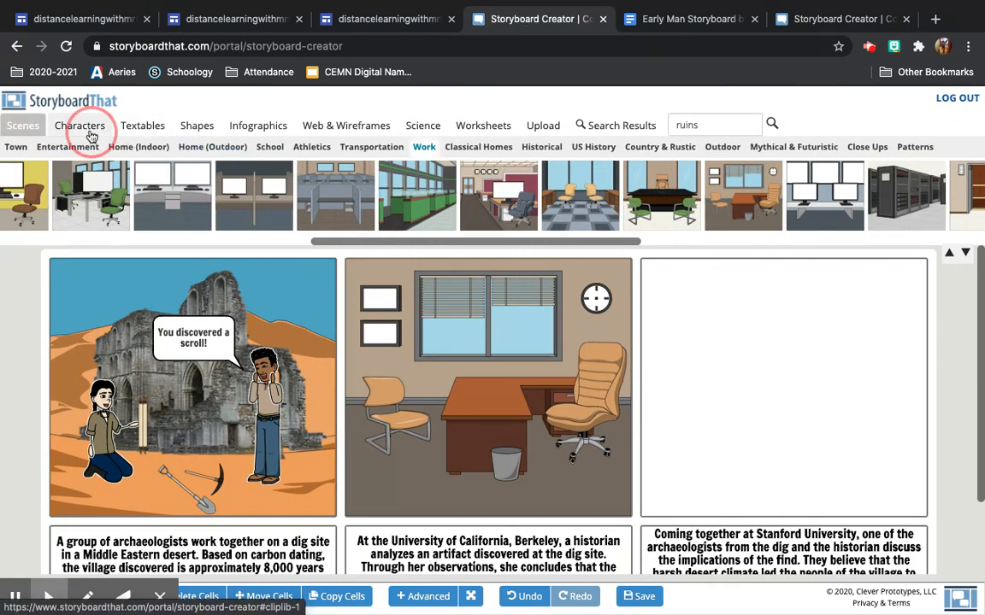
Step: Browse the Characters library's Jobs strip toward the Adults for a historian
{"action": "left_click", "coordinate": [80, 125]}
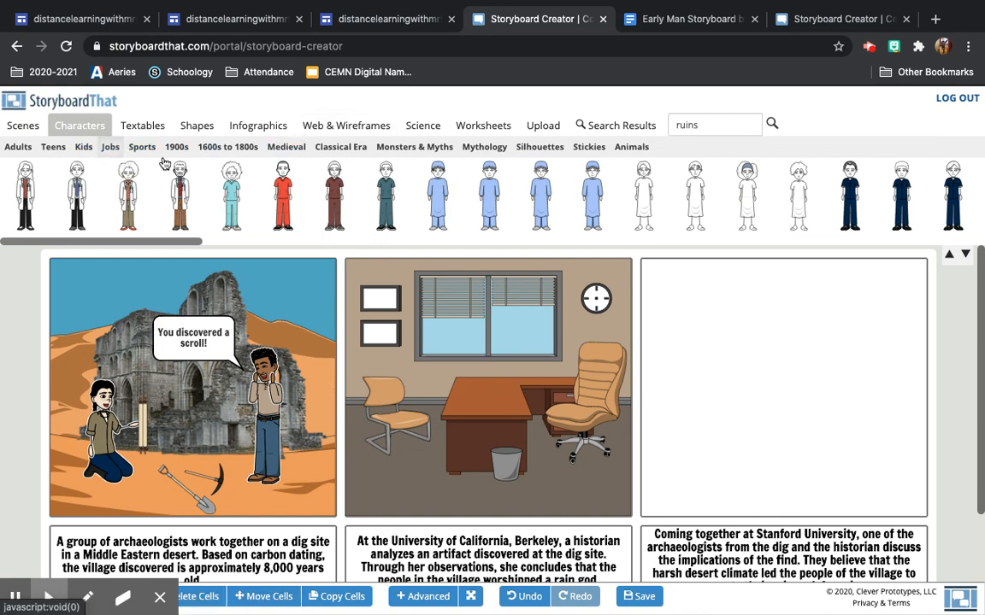
{"action": "mouse_move", "coordinate": [195, 247]}
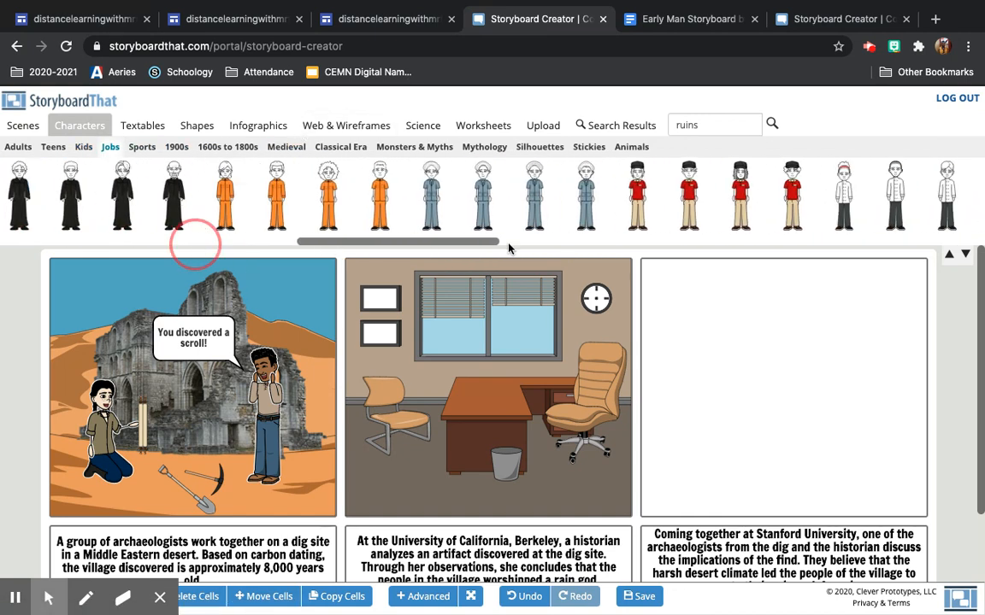
{"action": "left_click_drag", "start_coordinate": [398, 242], "coordinate": [195, 245]}
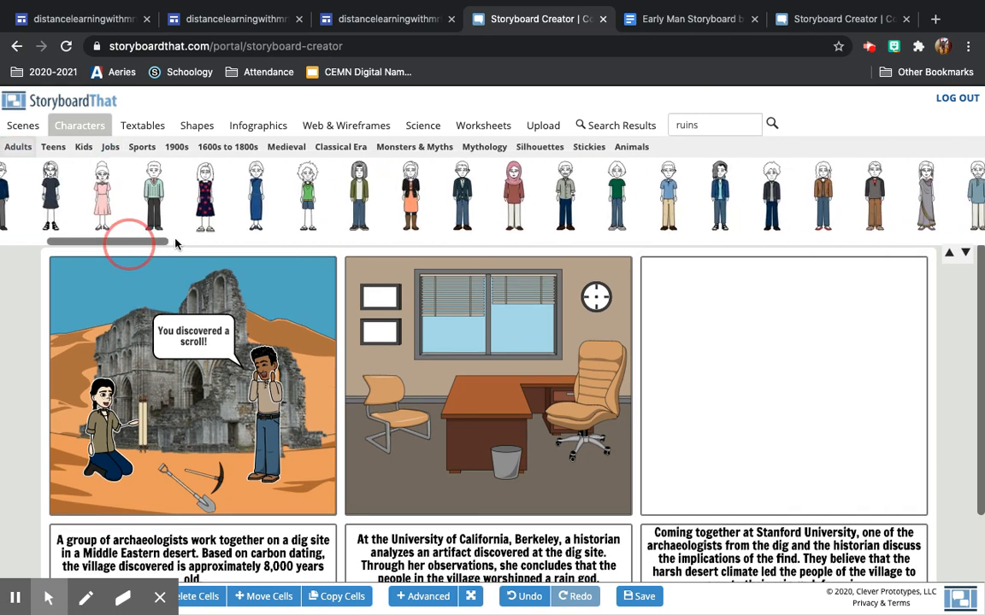
{"action": "scroll", "scroll_direction": "right", "scroll_amount": 3}
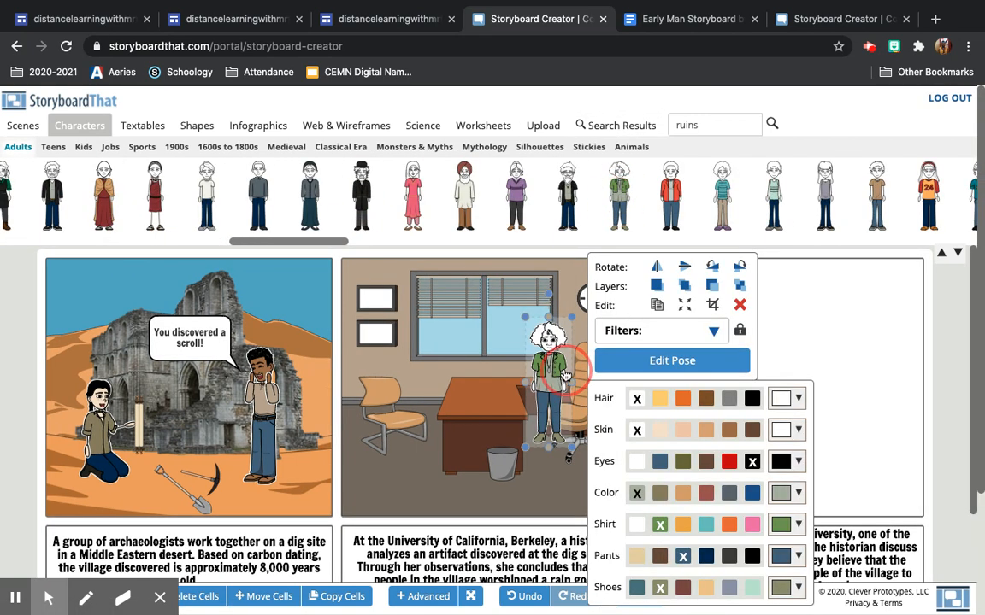
Step: Colour the historian's hair grey and her skin a lighter peach tone
{"action": "left_click", "coordinate": [727, 398]}
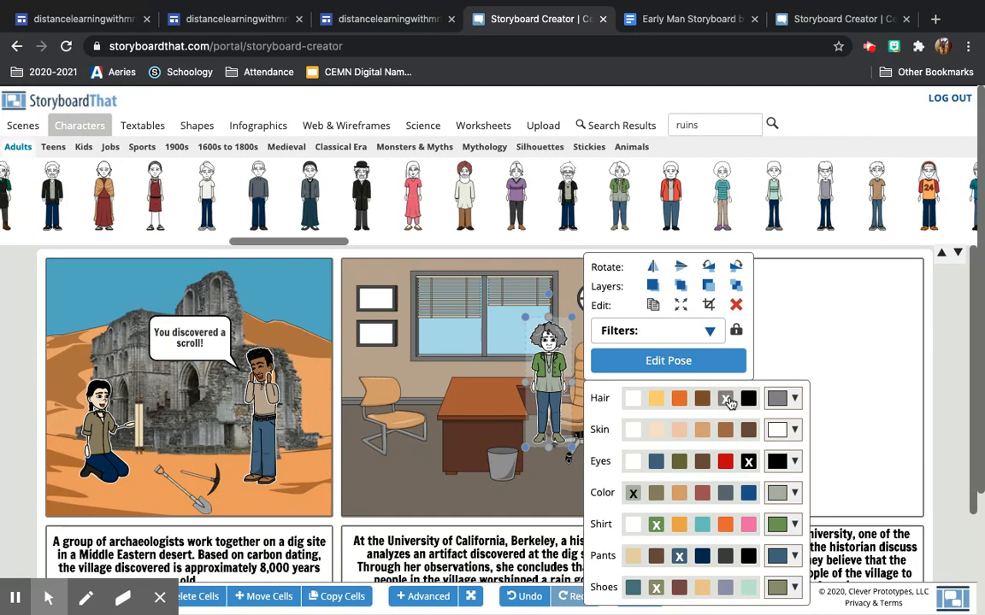
{"action": "left_click", "coordinate": [656, 430]}
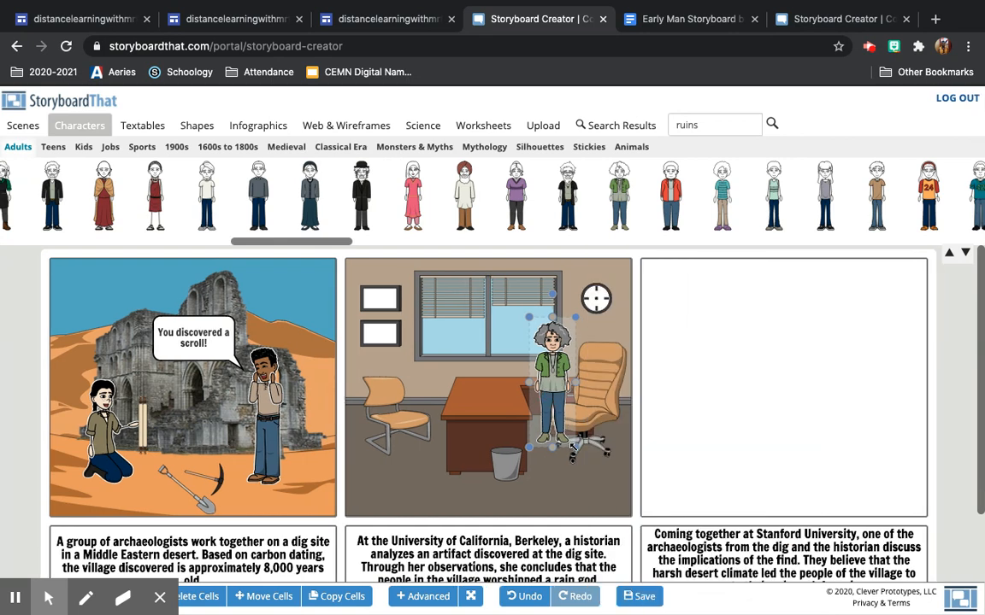
{"action": "left_click", "coordinate": [554, 385]}
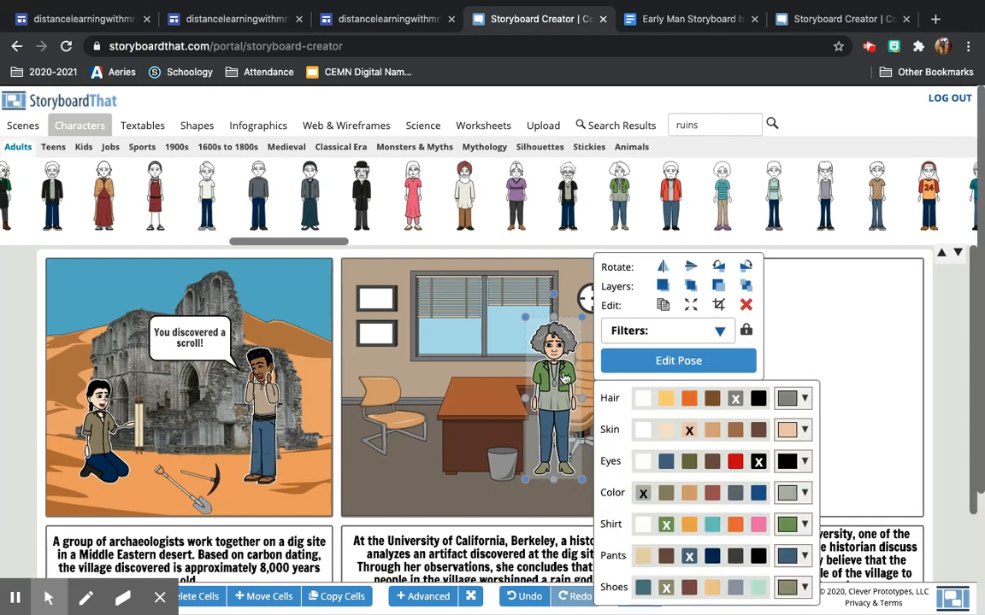
Step: Pose the historian seated, facing left, right arm raised and head tilted
{"action": "left_click", "coordinate": [678, 360]}
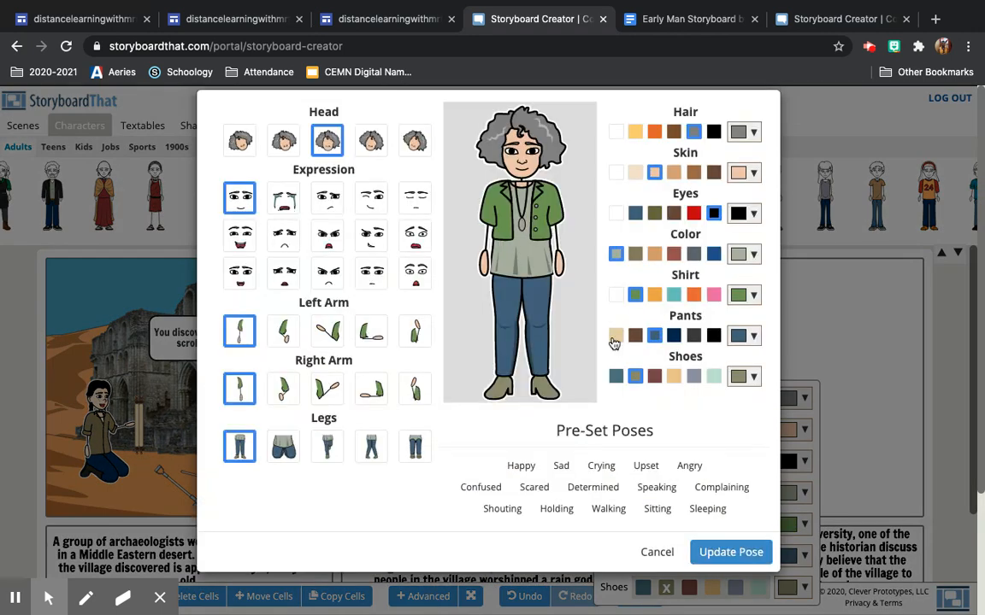
{"action": "left_click", "coordinate": [335, 447]}
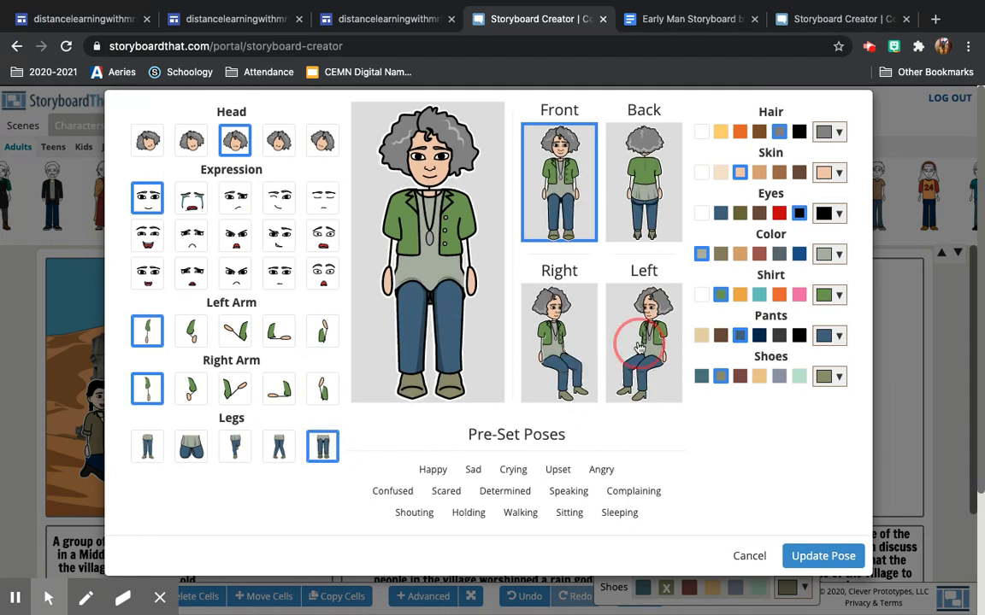
{"action": "left_click", "coordinate": [644, 343]}
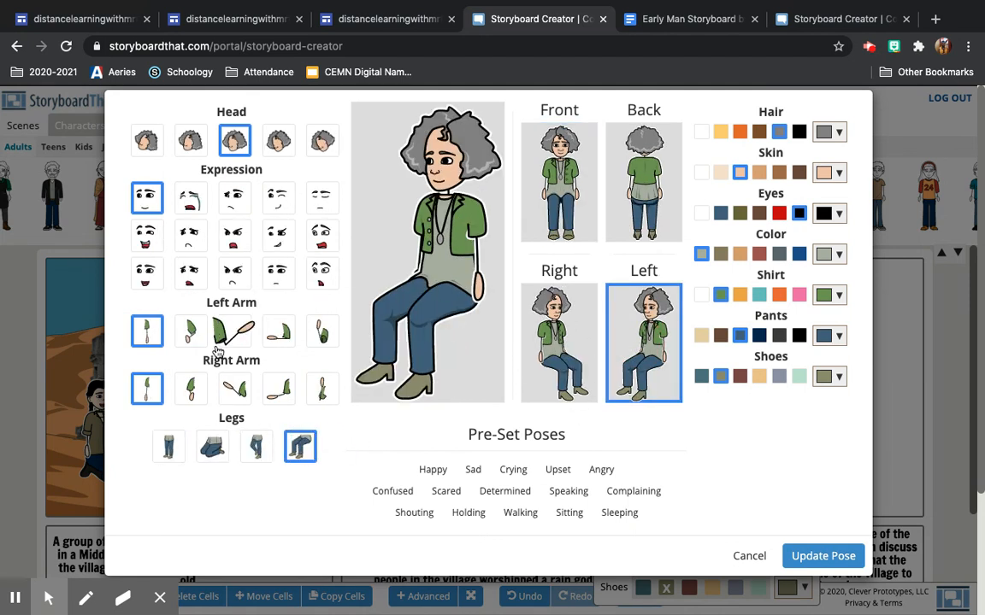
{"action": "left_click", "coordinate": [234, 388]}
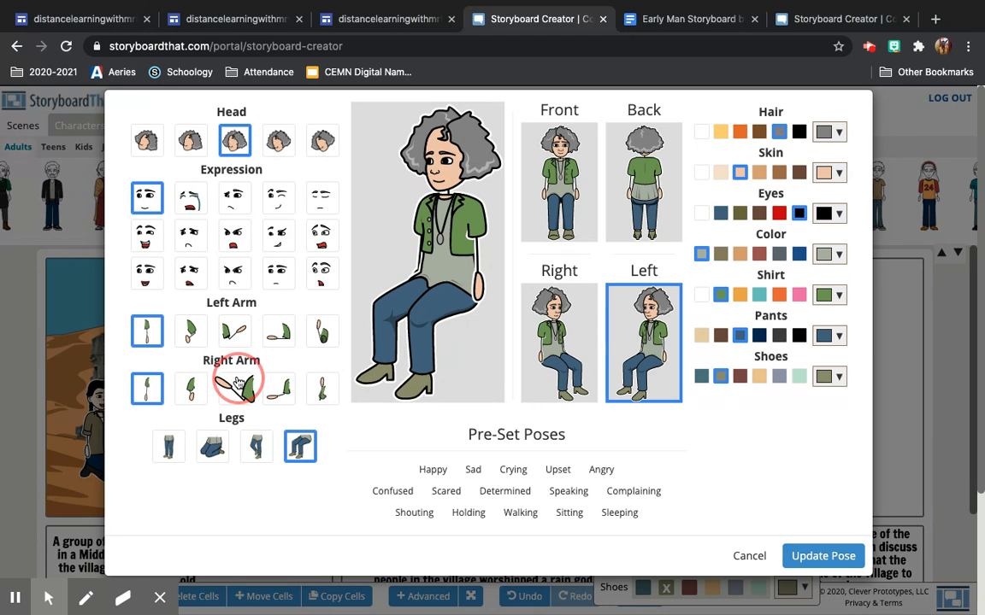
{"action": "left_click", "coordinate": [234, 389]}
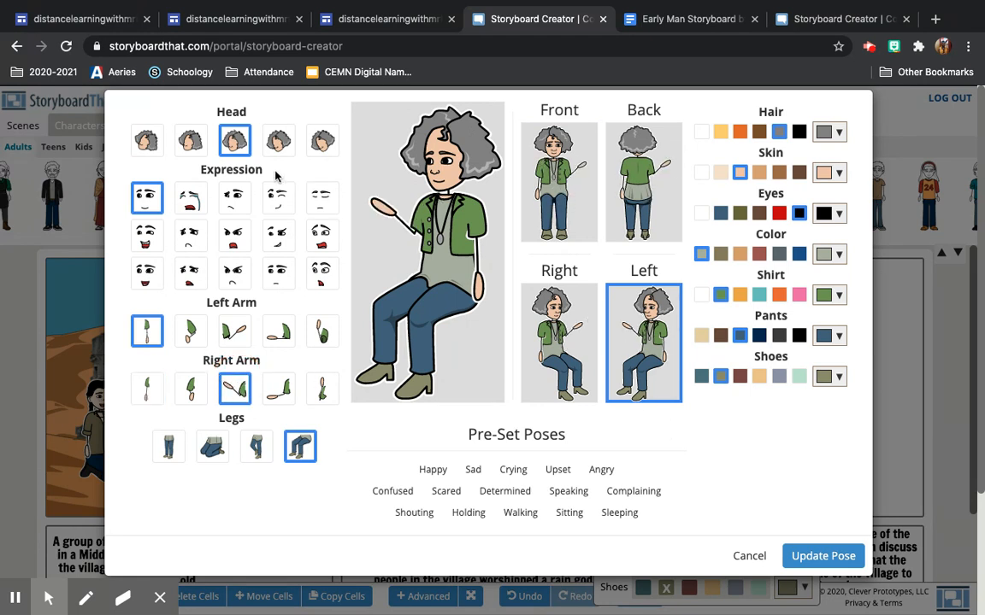
{"action": "left_click", "coordinate": [278, 140]}
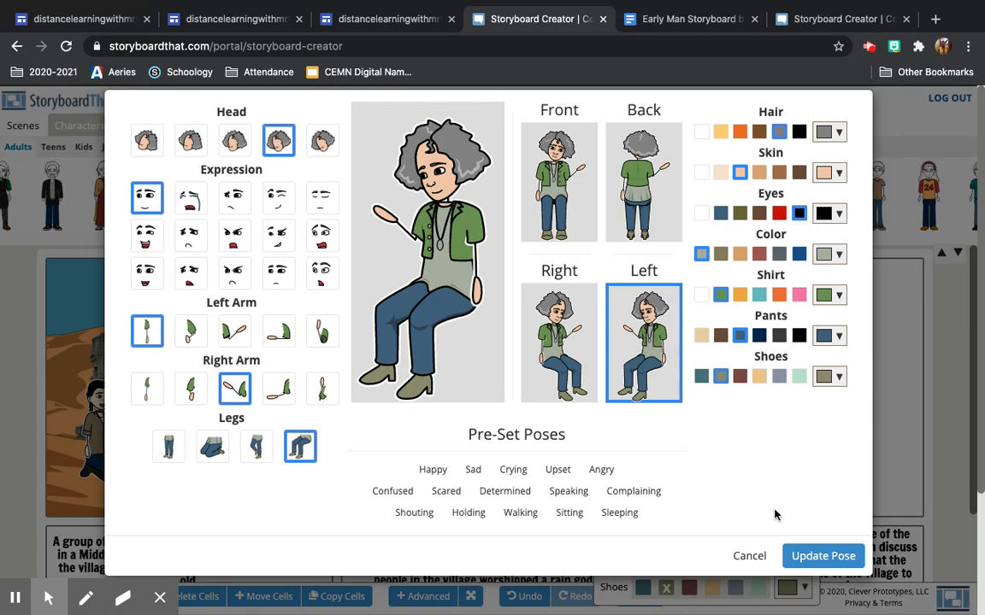
{"action": "left_click", "coordinate": [822, 555]}
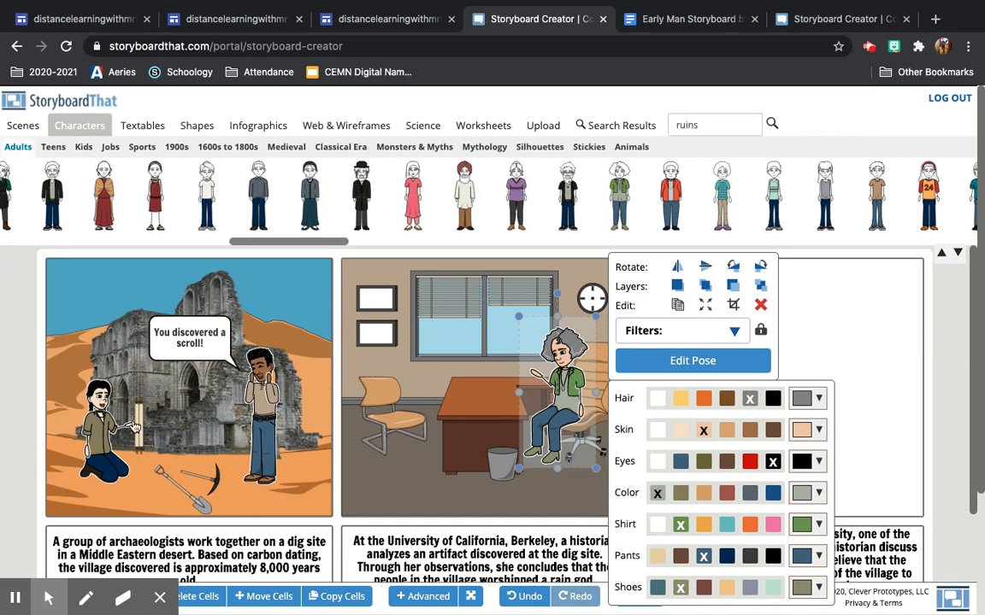
Step: Copy the scroll from the dig-site cell into the office cell, checking the example storyboard
{"action": "left_click", "coordinate": [154, 410]}
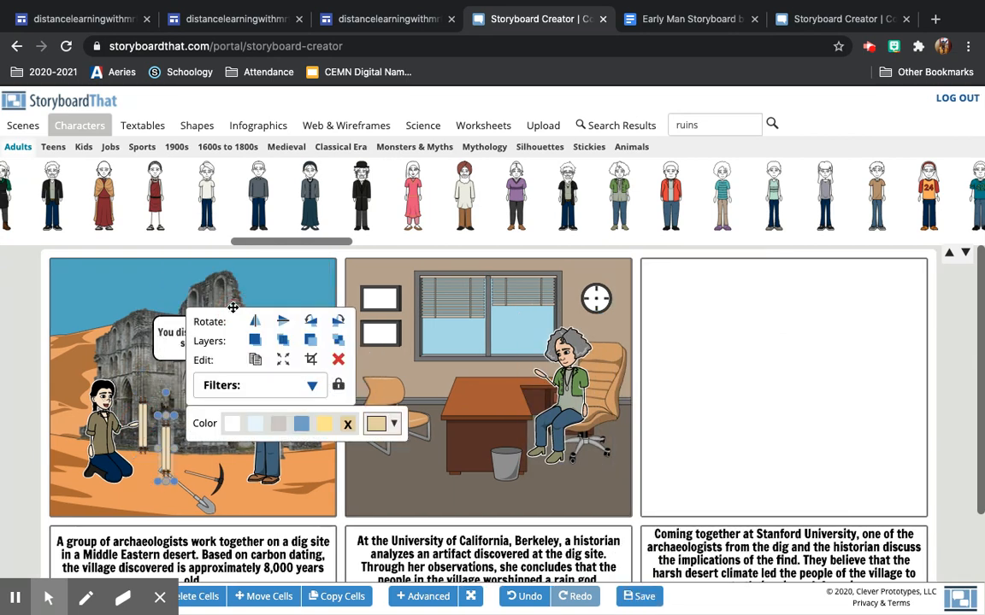
{"action": "left_click", "coordinate": [488, 380]}
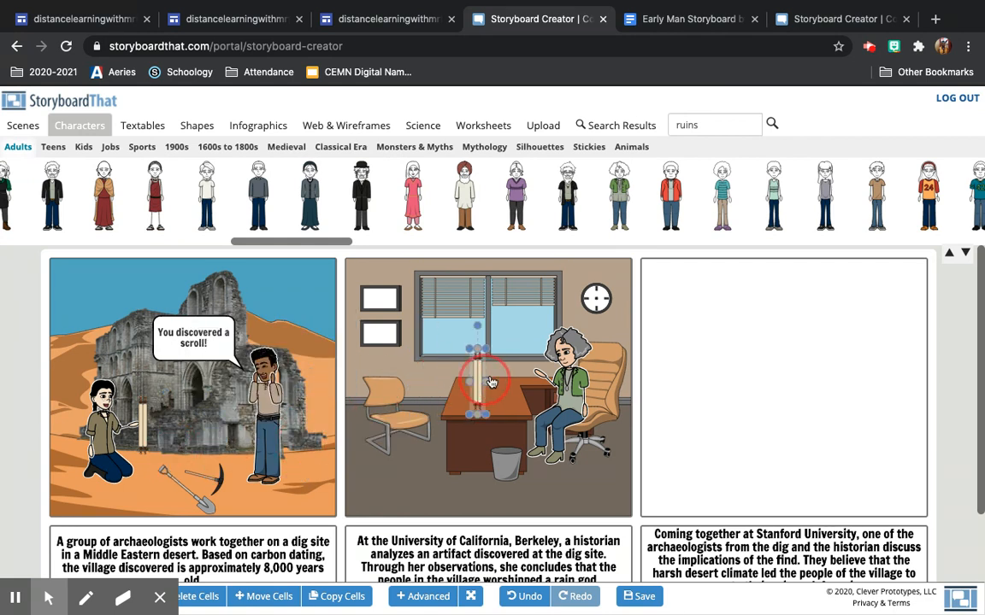
{"action": "left_click", "coordinate": [488, 380]}
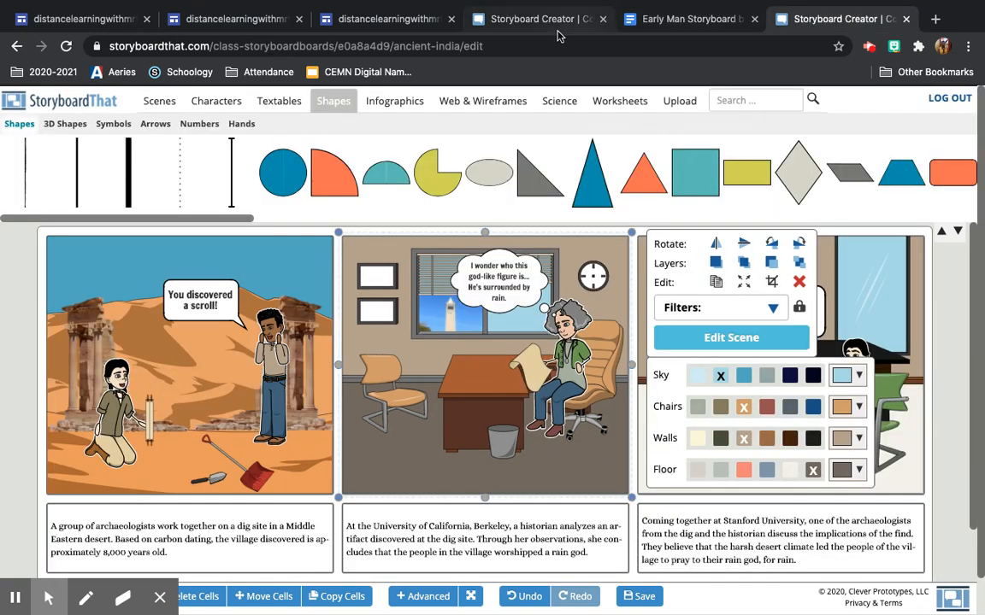
{"action": "left_click", "coordinate": [536, 19]}
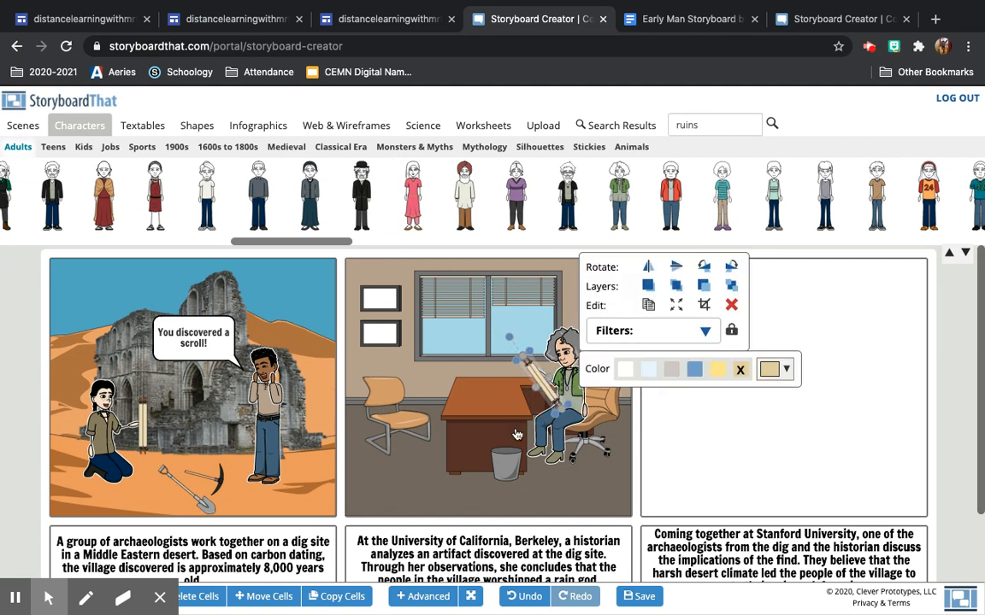
Step: Set the scroll upright in the historian's raised hand, then check the cell two notes
{"action": "left_click", "coordinate": [483, 384]}
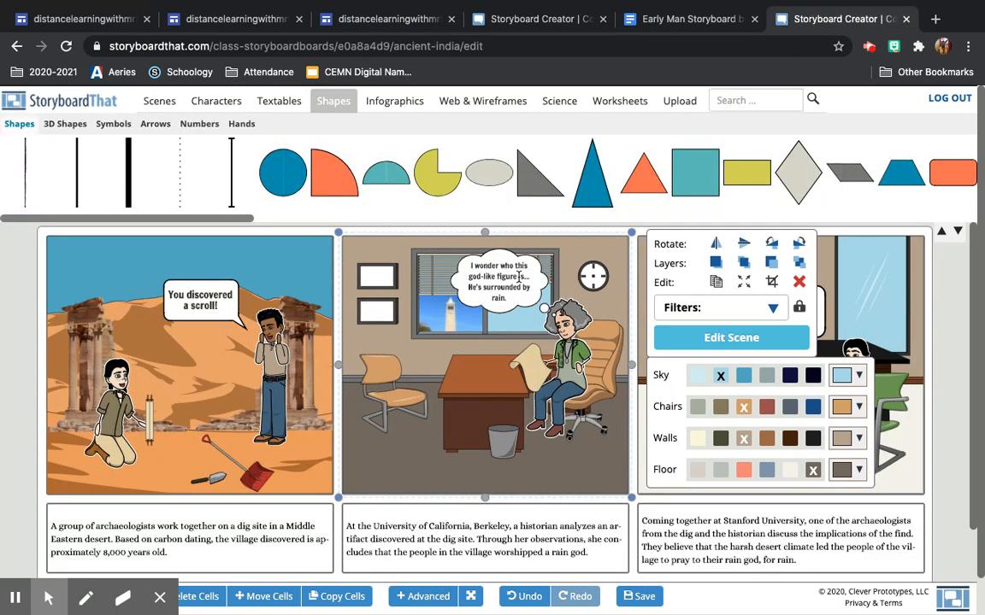
{"action": "left_click", "coordinate": [688, 19]}
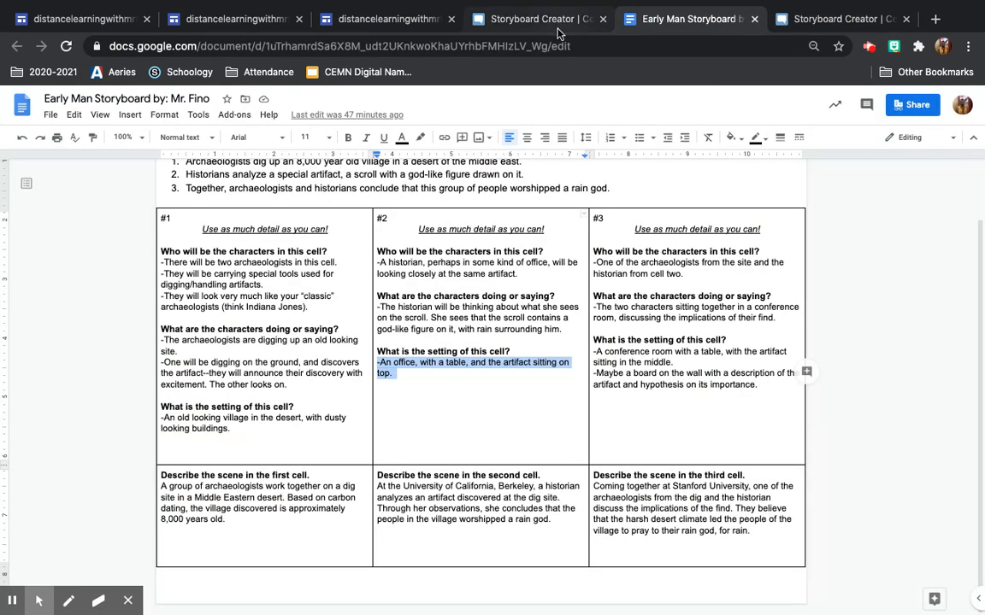
{"action": "left_click", "coordinate": [538, 18]}
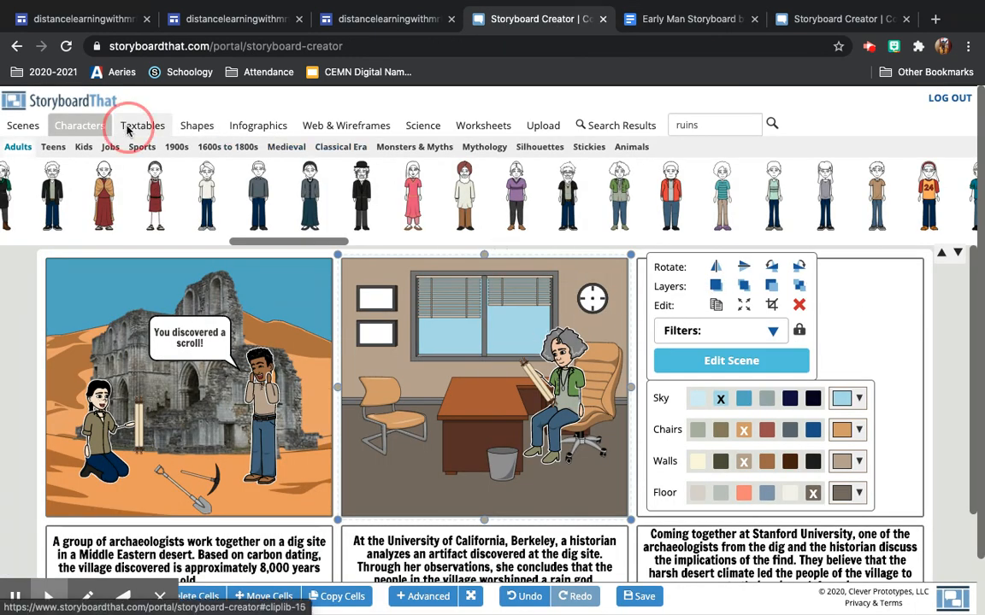
Step: Place a thought bubble over the historian in cell 2 and type 'I wonder who this god-like figure is...He's surrounded by rain'
{"action": "left_click", "coordinate": [142, 125]}
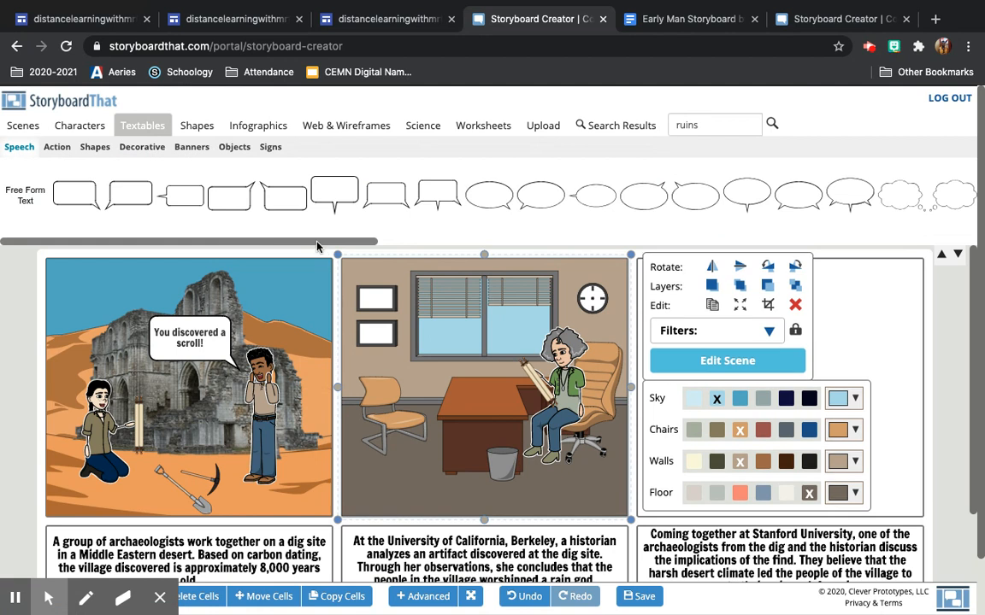
{"action": "scroll", "scroll_direction": "right", "scroll_amount": 3}
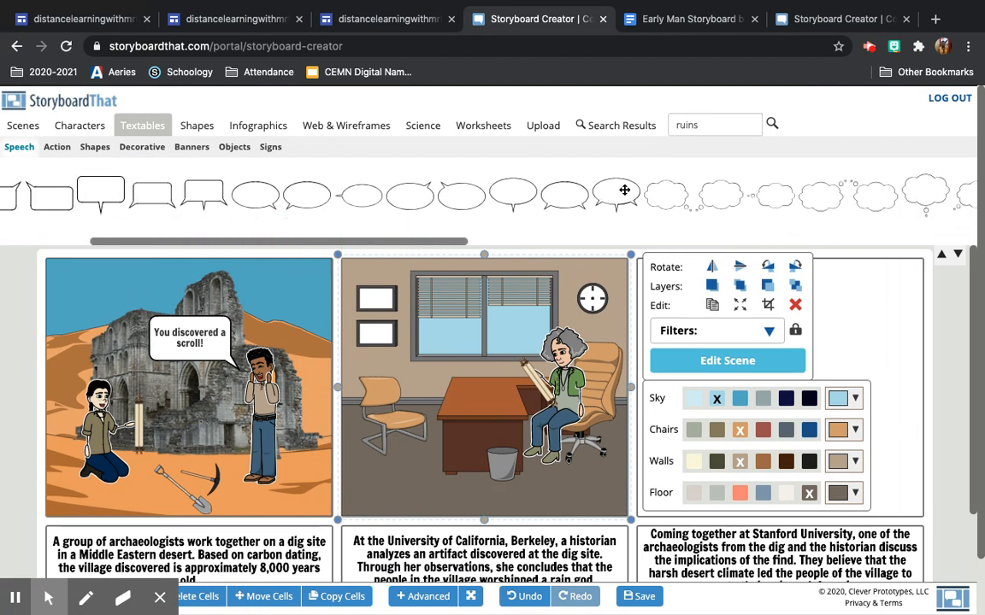
{"action": "mouse_move", "coordinate": [663, 245]}
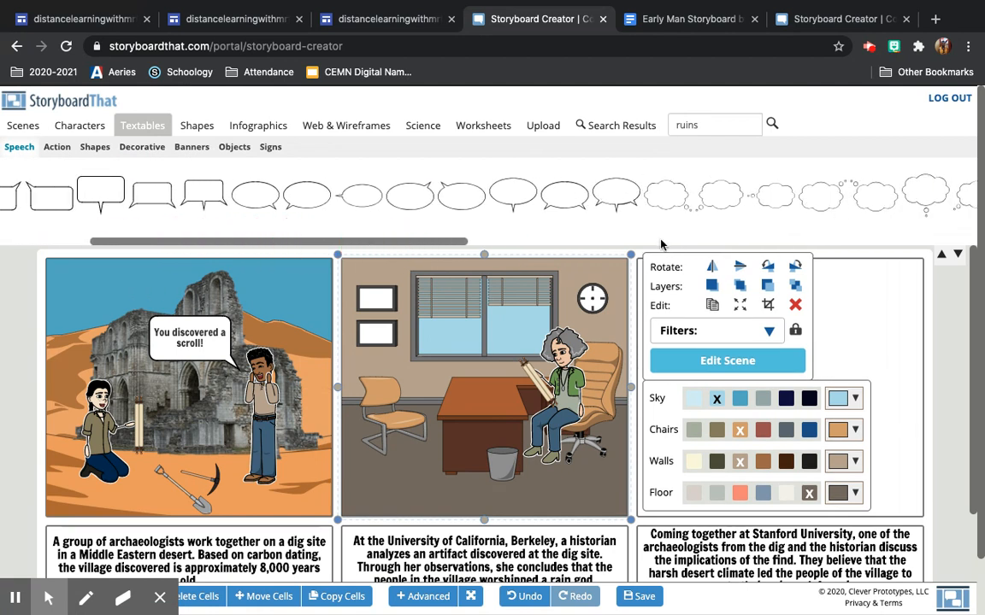
{"action": "scroll", "scroll_direction": "right", "scroll_amount": 3}
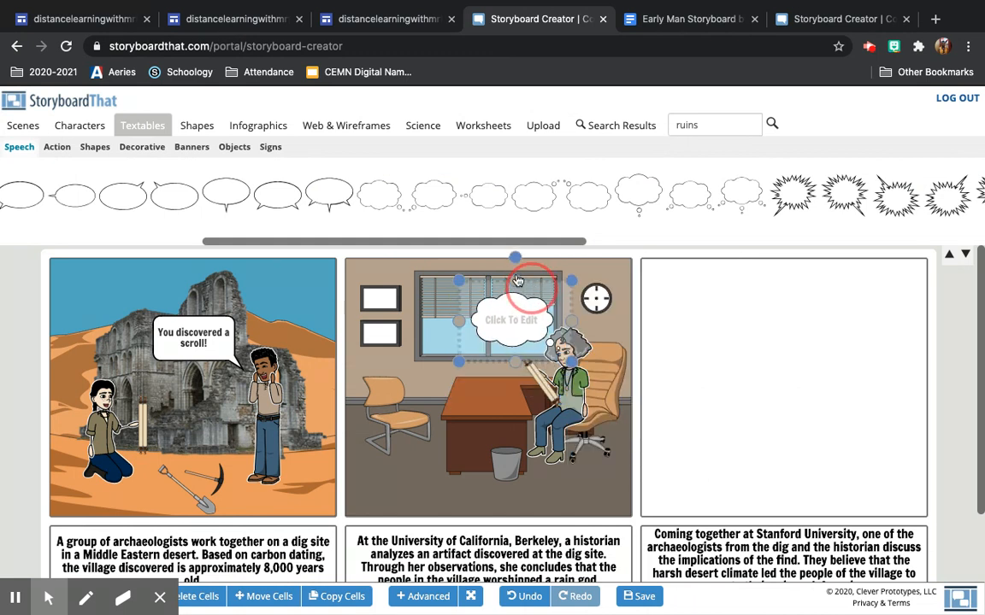
{"action": "left_click", "coordinate": [509, 309]}
{"action": "type", "text": "I wonder who this god-like figure is..."}
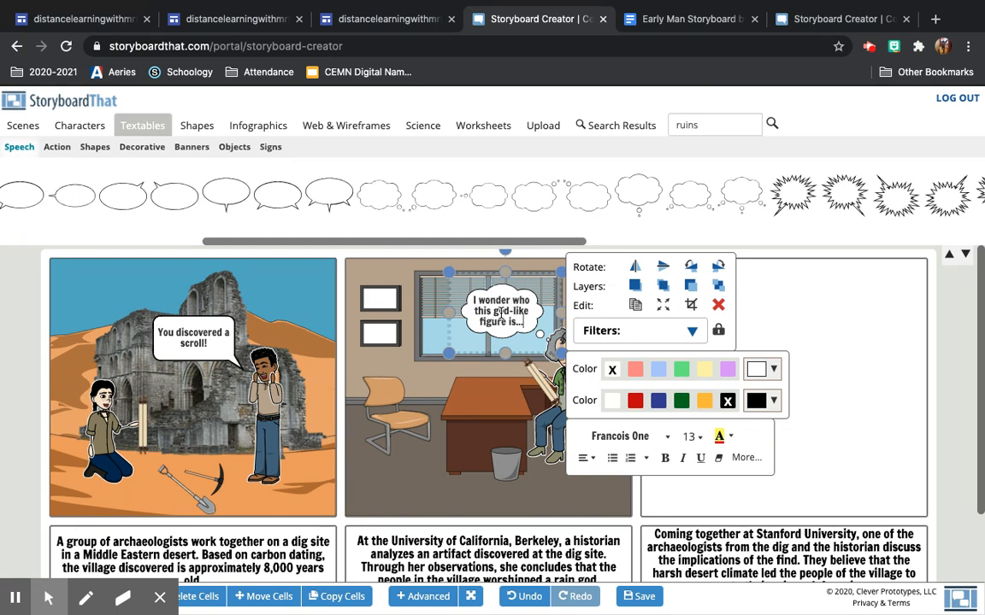
{"action": "left_click", "coordinate": [841, 19]}
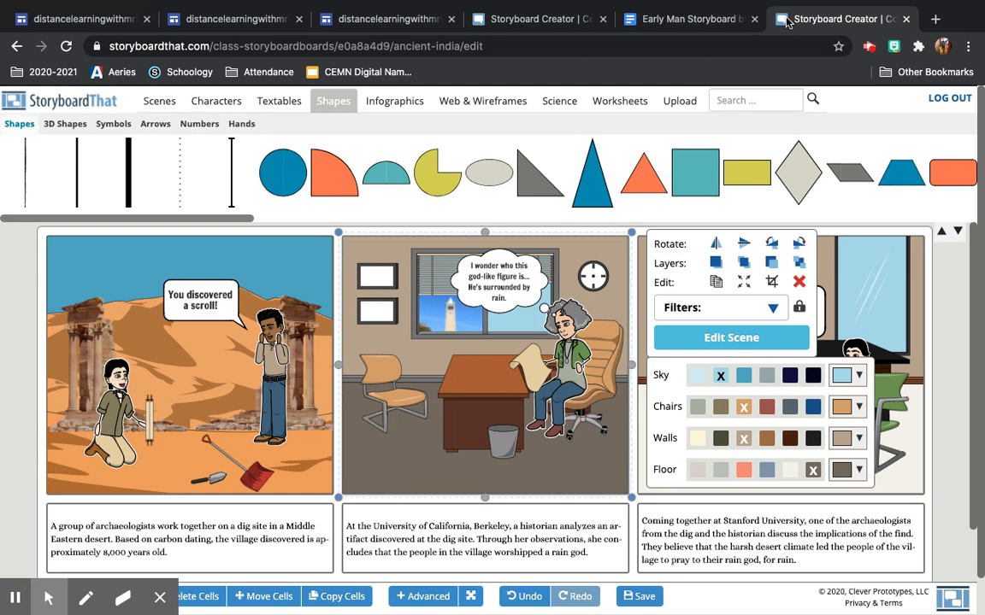
{"action": "left_click", "coordinate": [534, 19]}
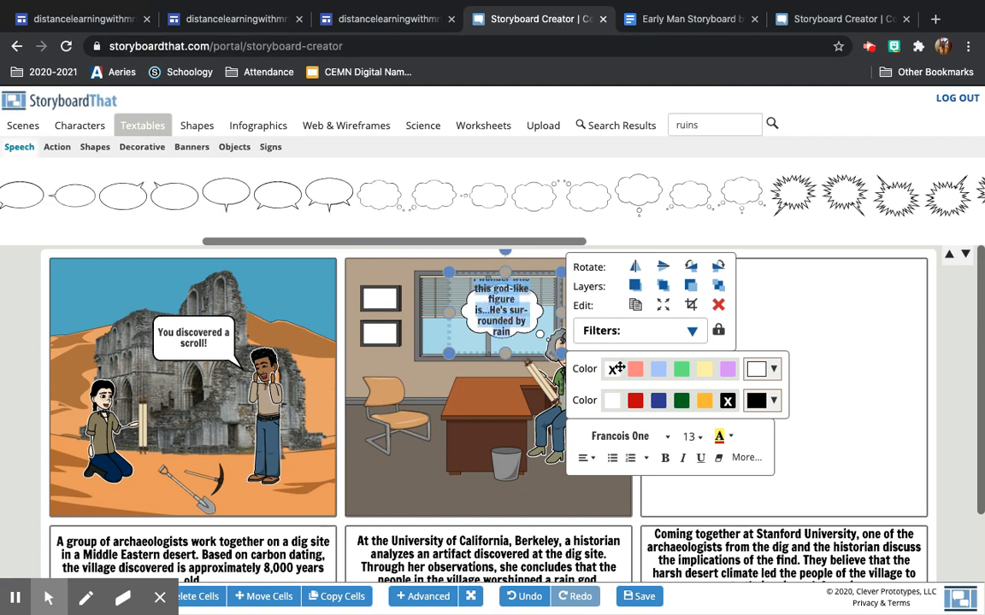
{"action": "left_click", "coordinate": [692, 436]}
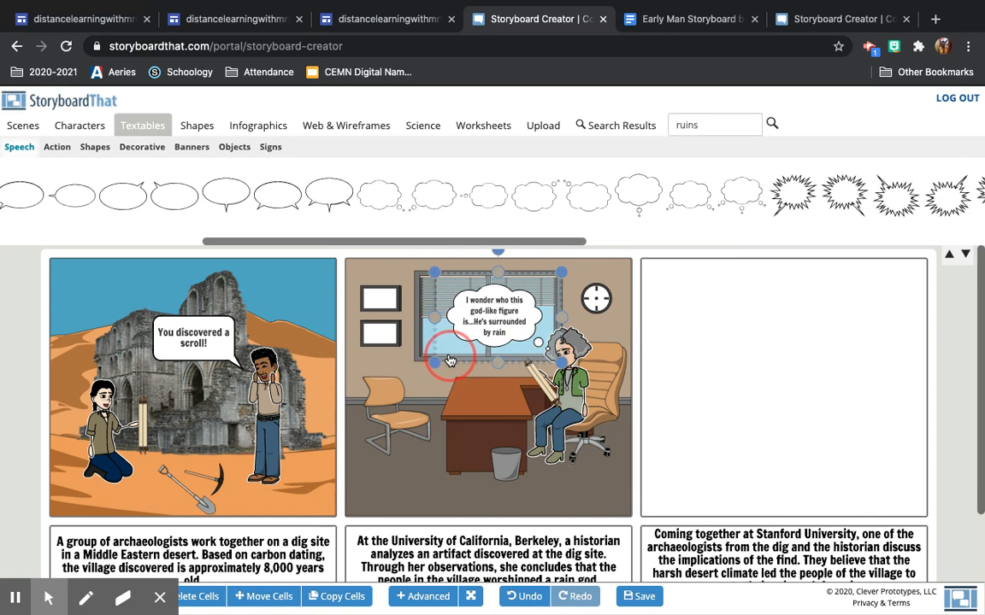
{"action": "left_click", "coordinate": [483, 385]}
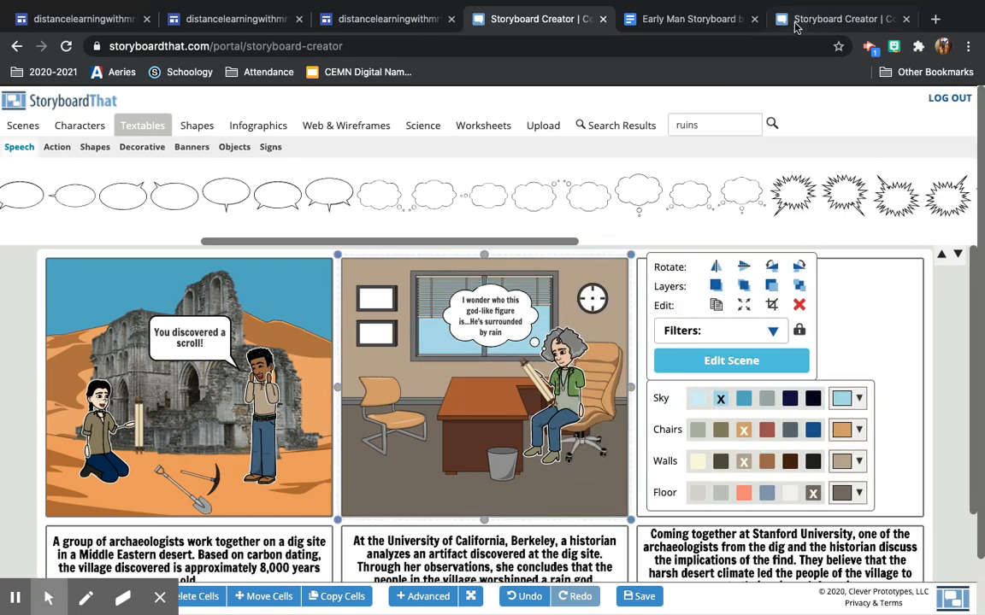
{"action": "left_click", "coordinate": [838, 18]}
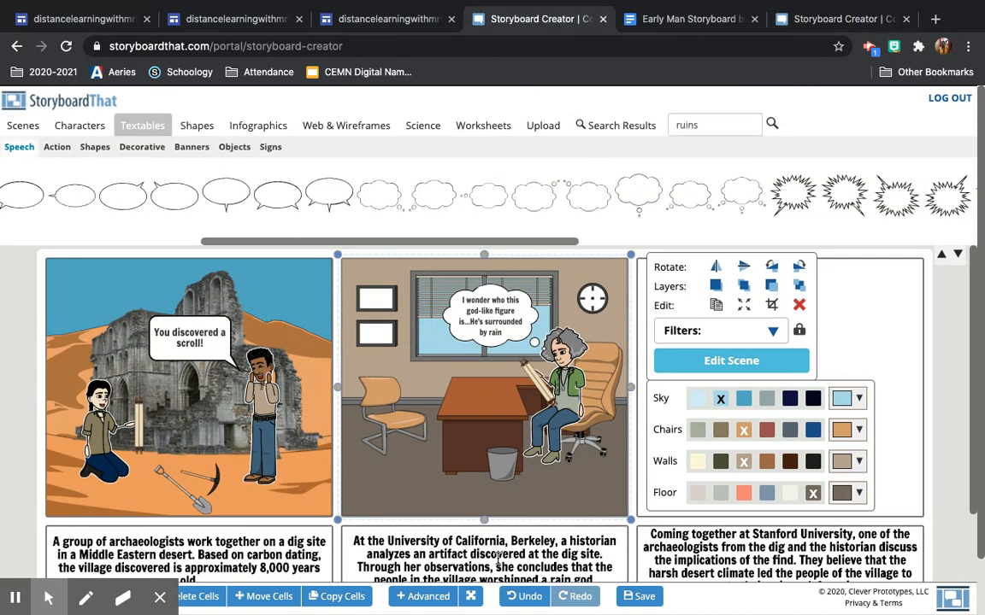
{"action": "scroll", "scroll_direction": "down", "scroll_amount": 3}
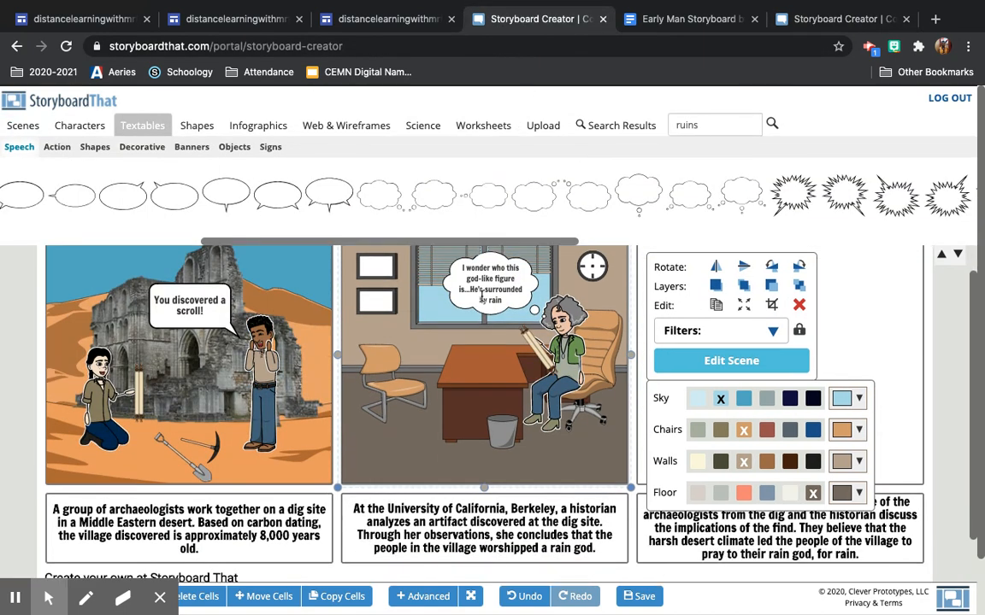
{"action": "mouse_move", "coordinate": [492, 312]}
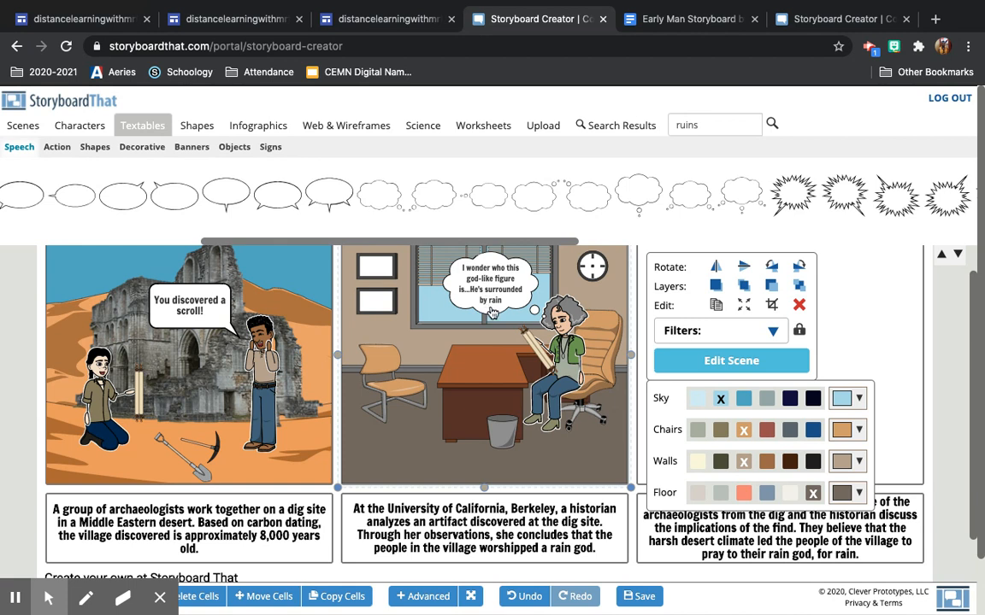
{"action": "mouse_move", "coordinate": [491, 333]}
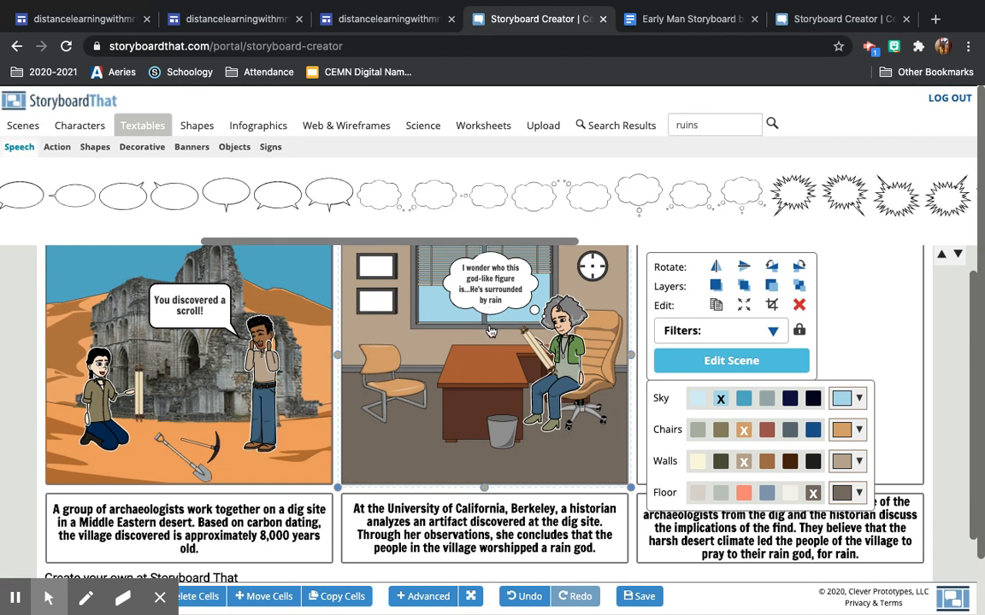
{"action": "mouse_move", "coordinate": [718, 102]}
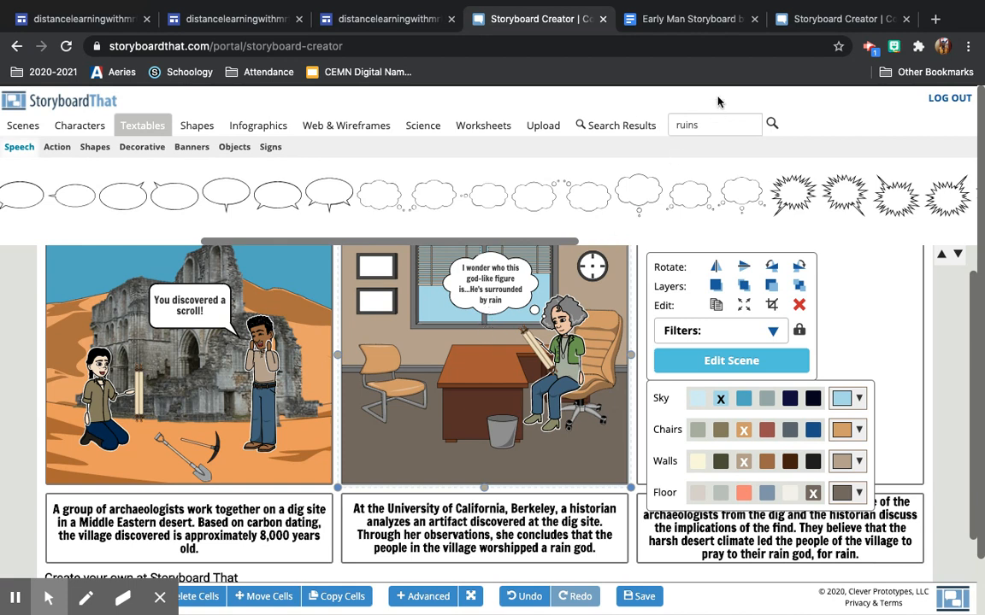
{"action": "left_click", "coordinate": [842, 19]}
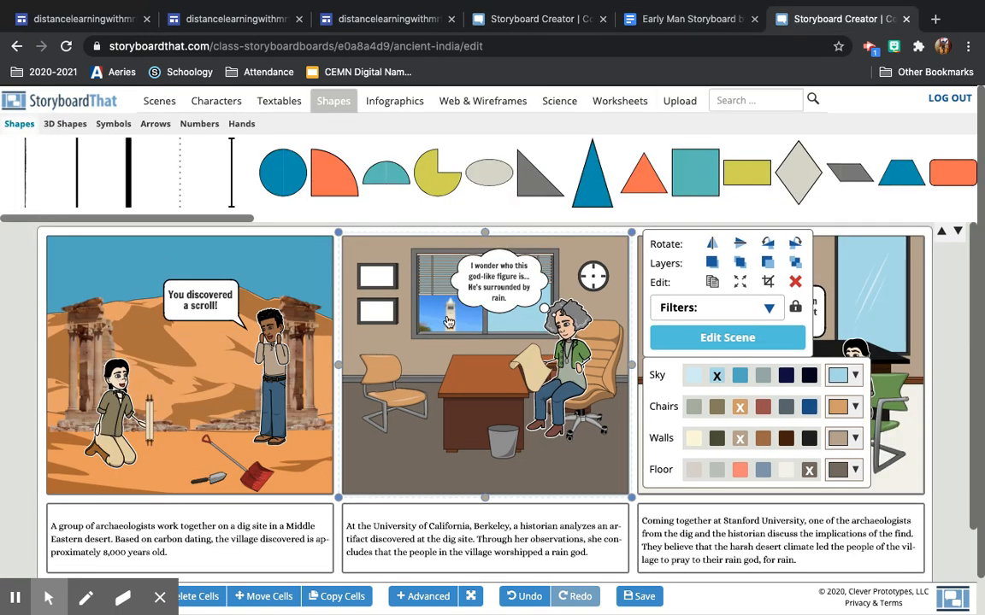
{"action": "mouse_move", "coordinate": [451, 321]}
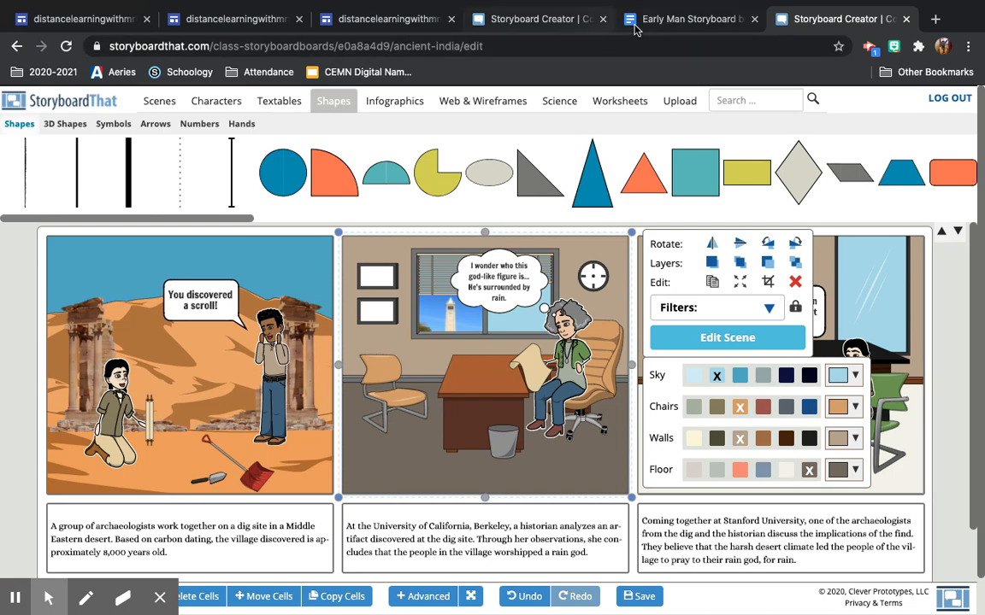
{"action": "left_click", "coordinate": [537, 19]}
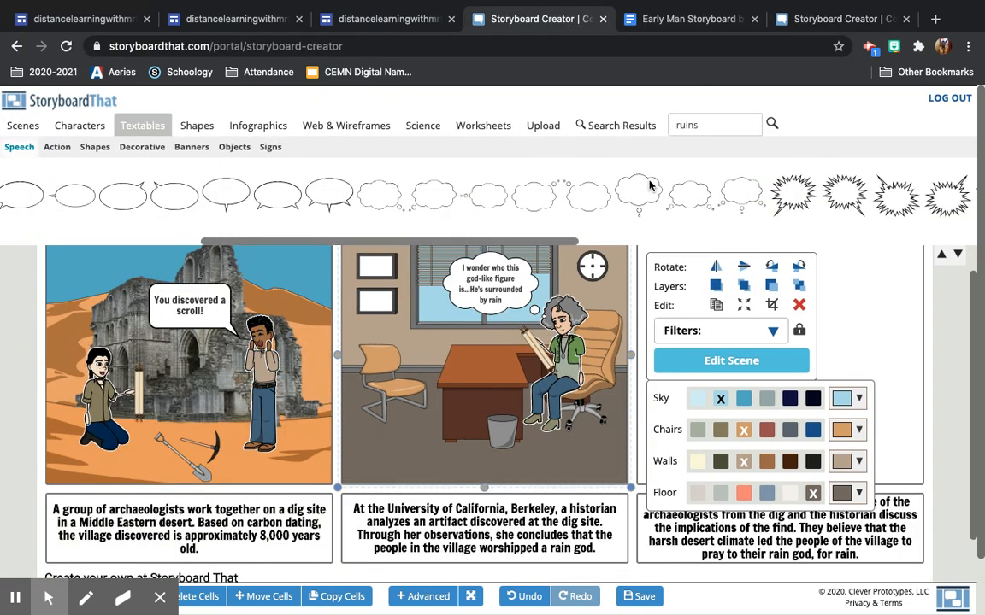
Step: Upload the Berkeley bell-tower JPG and add it to the office scene in cell 2
{"action": "left_click", "coordinate": [543, 125]}
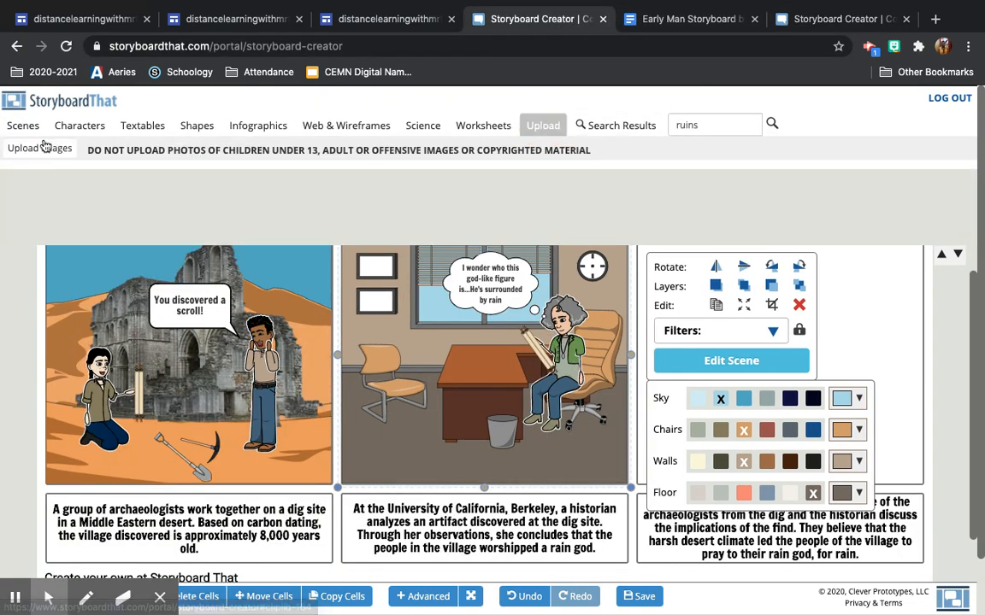
{"action": "left_click", "coordinate": [40, 148]}
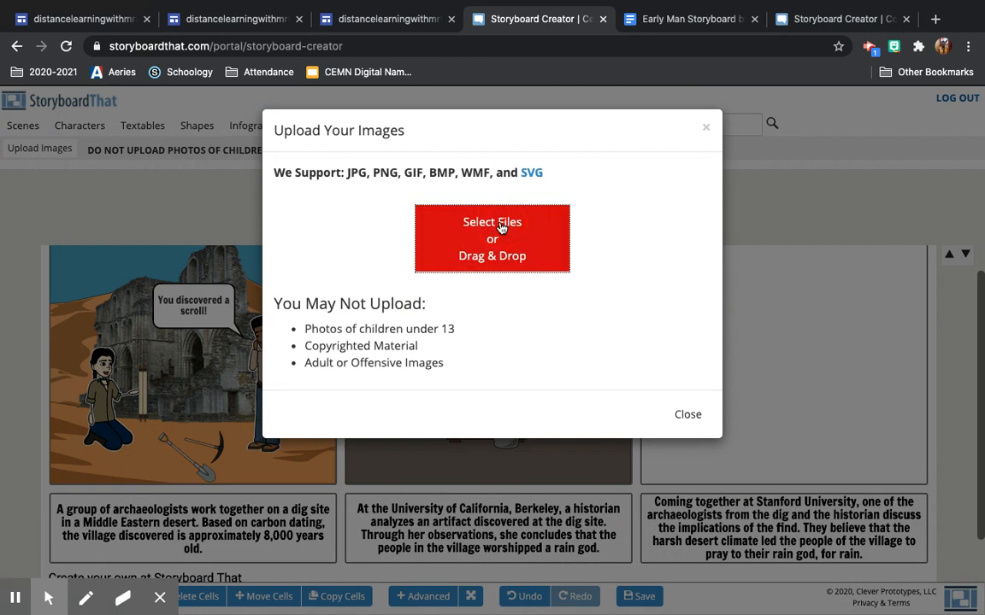
{"action": "left_click", "coordinate": [491, 221]}
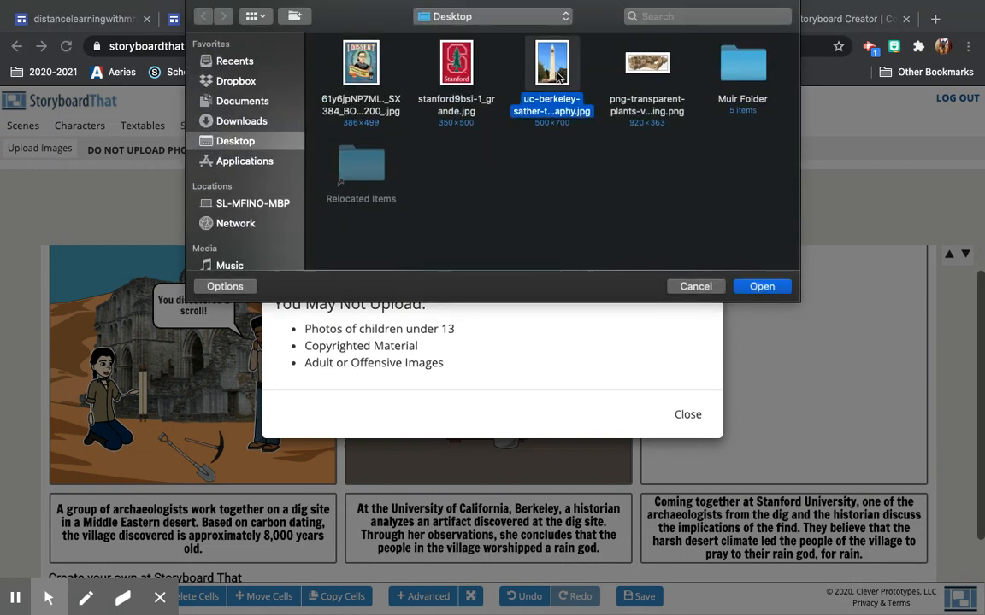
{"action": "left_click", "coordinate": [761, 287]}
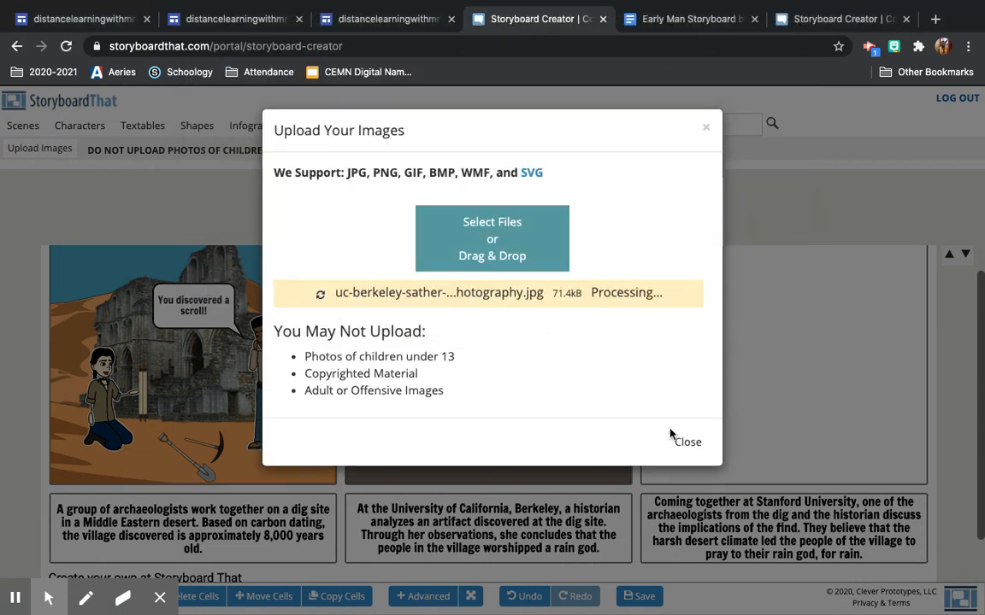
{"action": "left_click", "coordinate": [687, 442]}
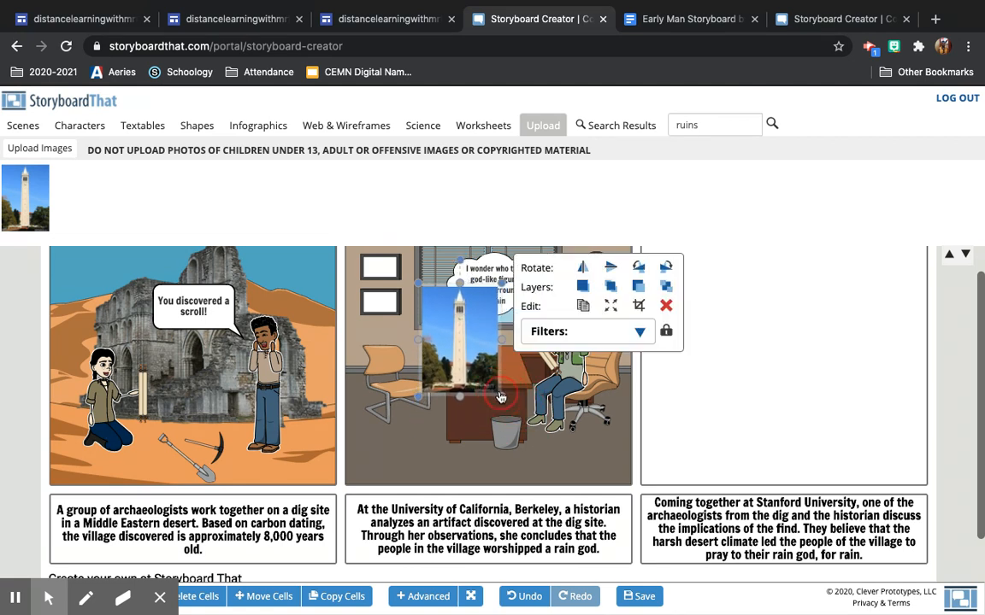
{"action": "mouse_move", "coordinate": [426, 318]}
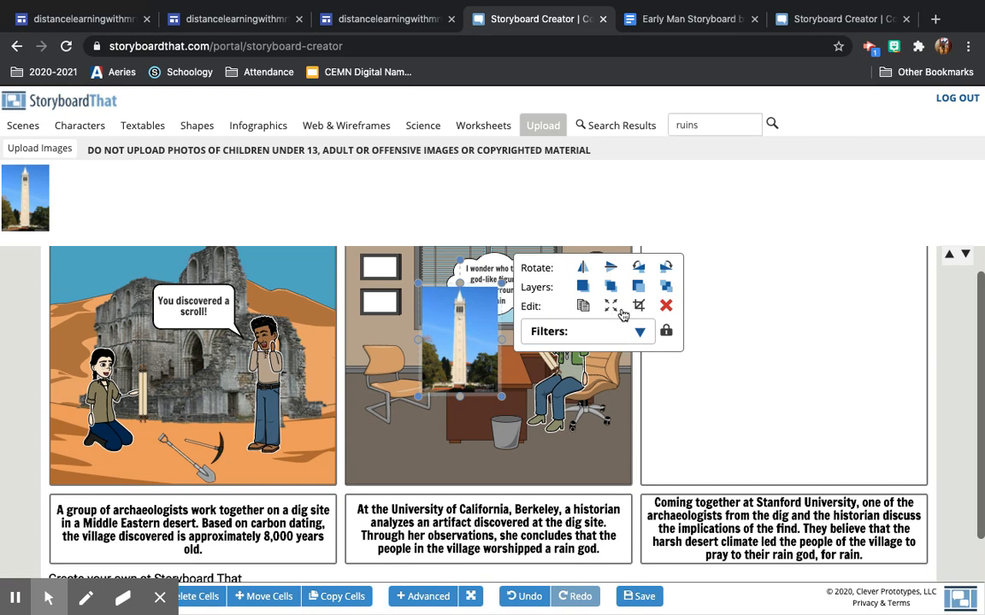
Step: Crop the bell-tower photo down to the top of the tower
{"action": "left_click", "coordinate": [638, 306]}
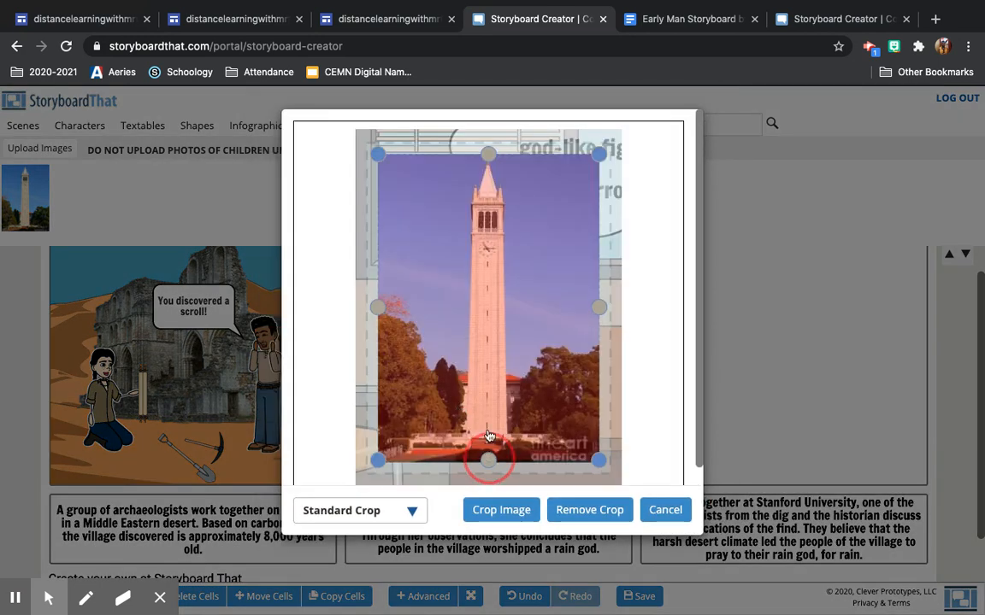
{"action": "left_click_drag", "start_coordinate": [488, 462], "coordinate": [493, 306]}
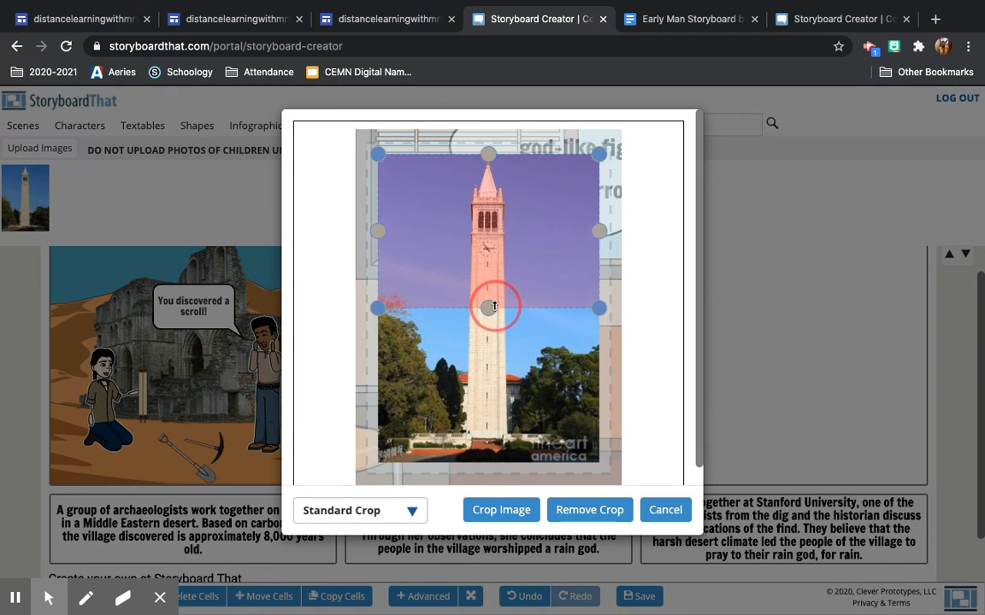
{"action": "left_click", "coordinate": [501, 509]}
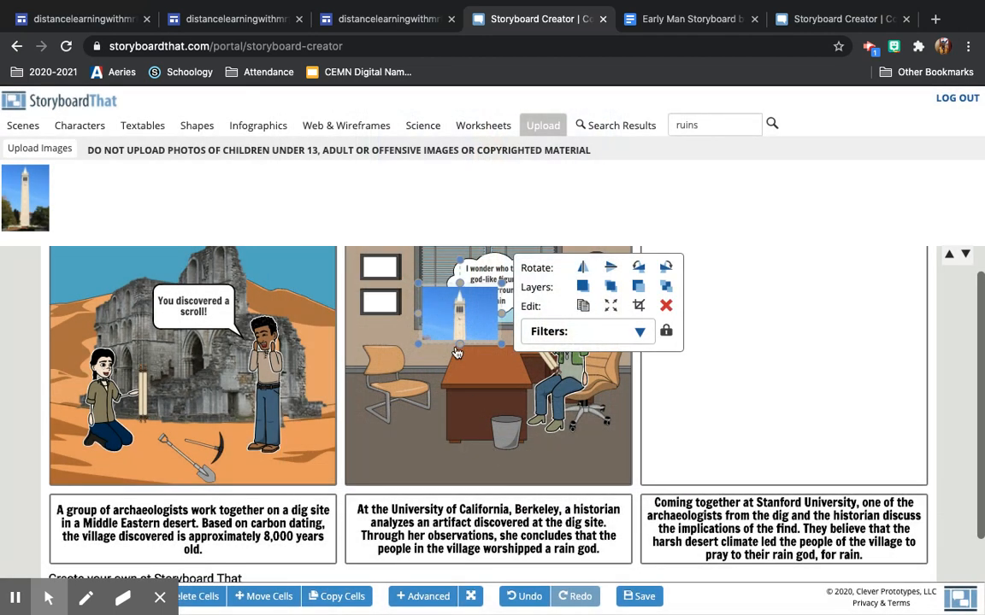
Step: Position the cropped tower photo over the office window
{"action": "left_click", "coordinate": [474, 329]}
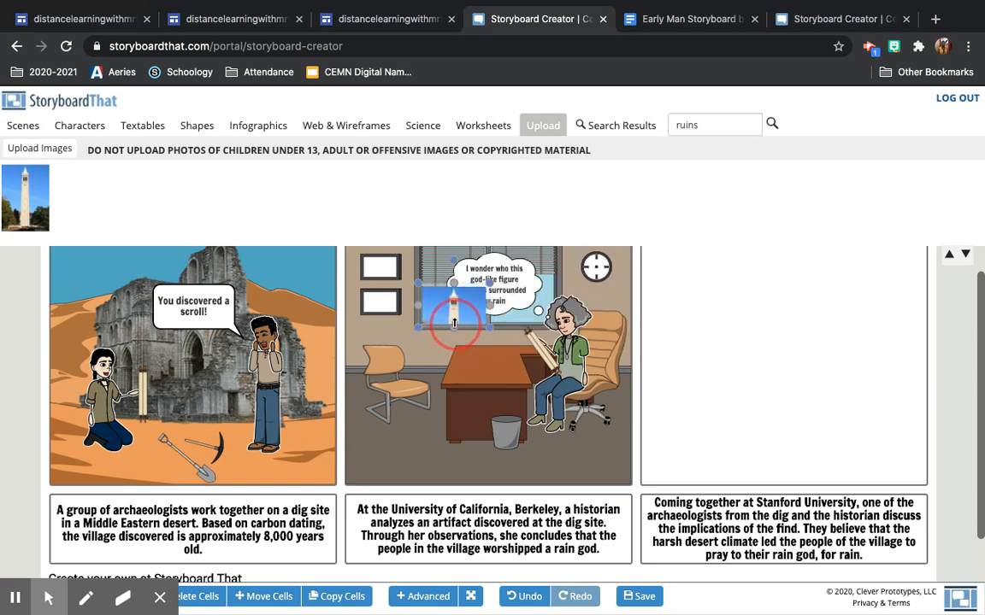
{"action": "left_click", "coordinate": [454, 307]}
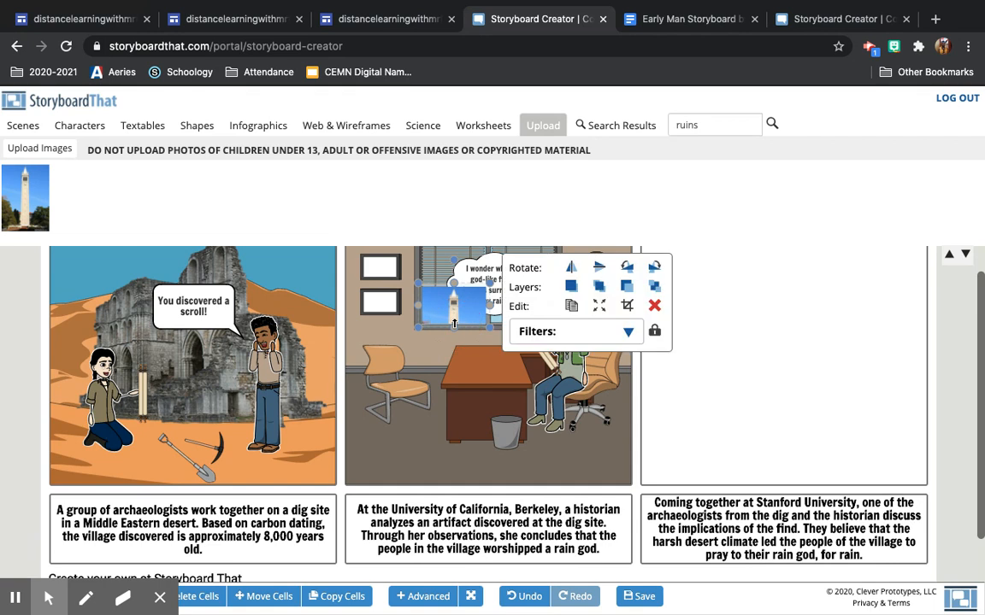
{"action": "left_click", "coordinate": [440, 303]}
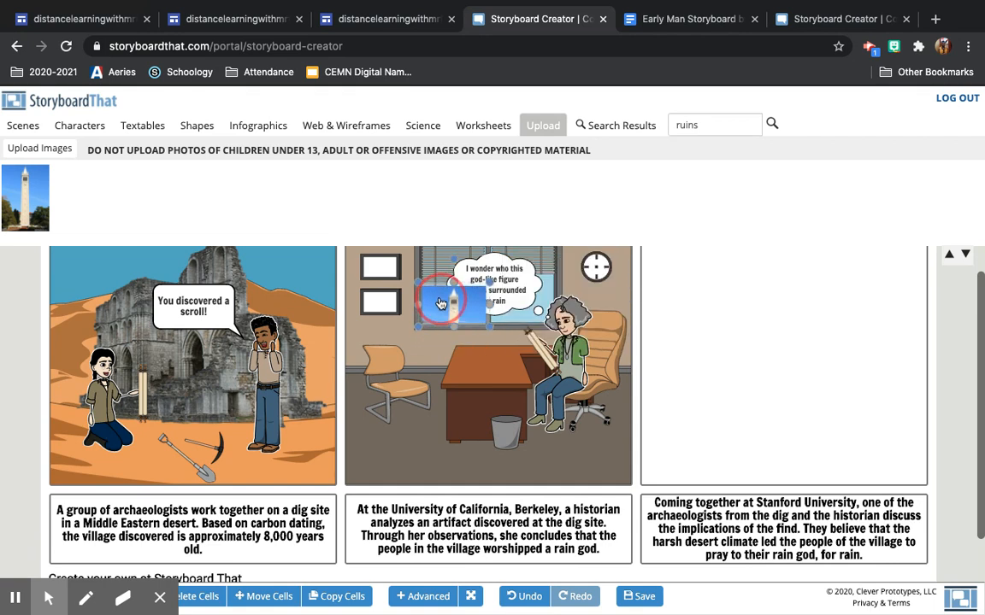
Step: Send the tower photo to the back layer behind the office, then deselect it
{"action": "left_click", "coordinate": [442, 301]}
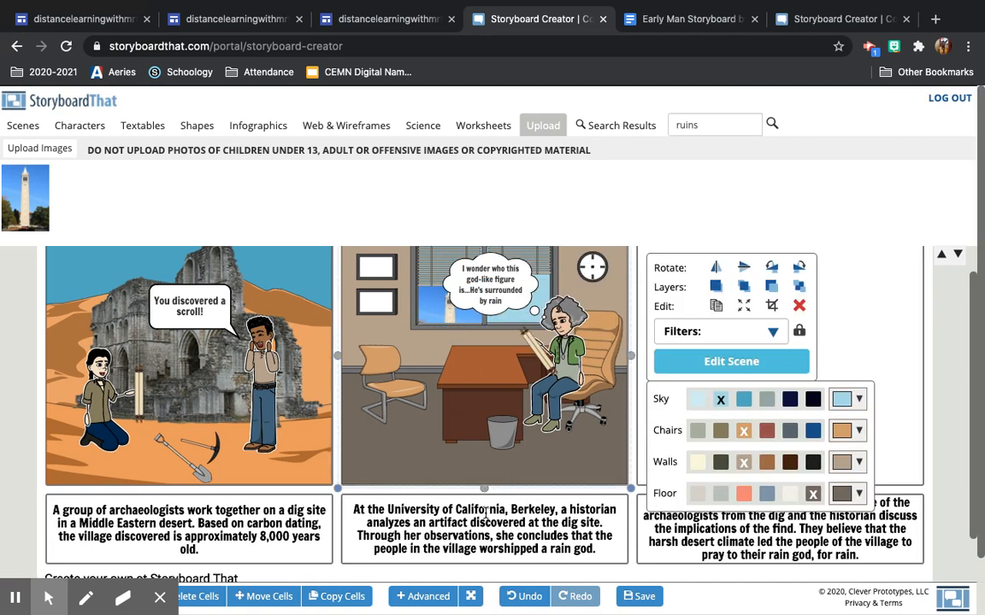
{"action": "mouse_move", "coordinate": [451, 421]}
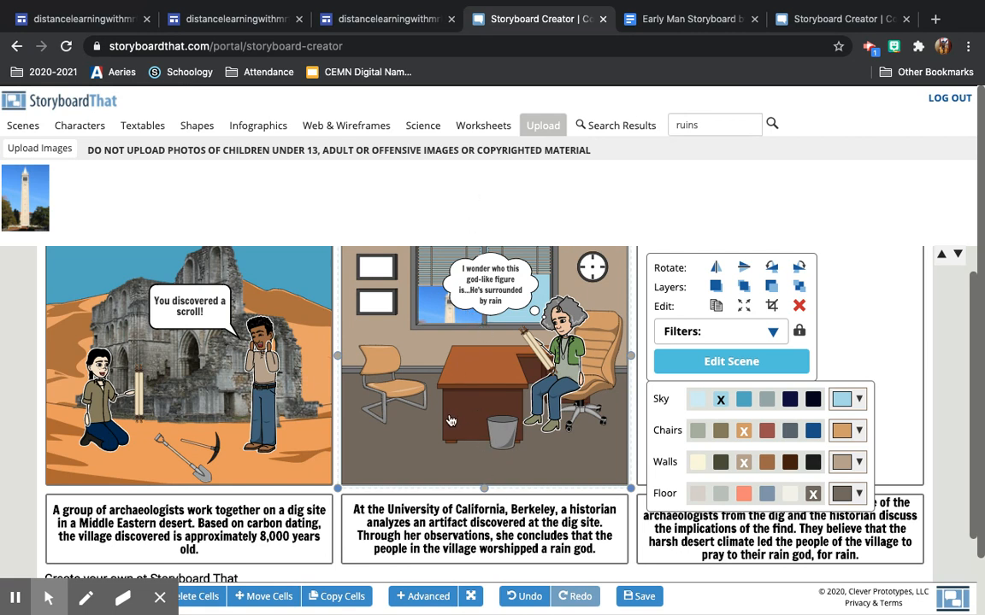
{"action": "mouse_move", "coordinate": [443, 351]}
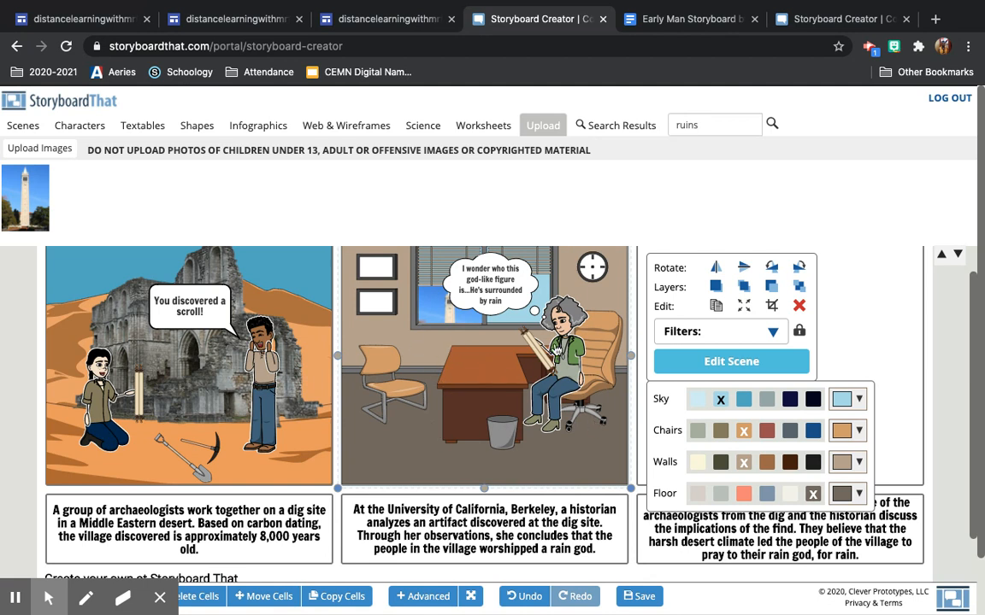
{"action": "mouse_move", "coordinate": [335, 412]}
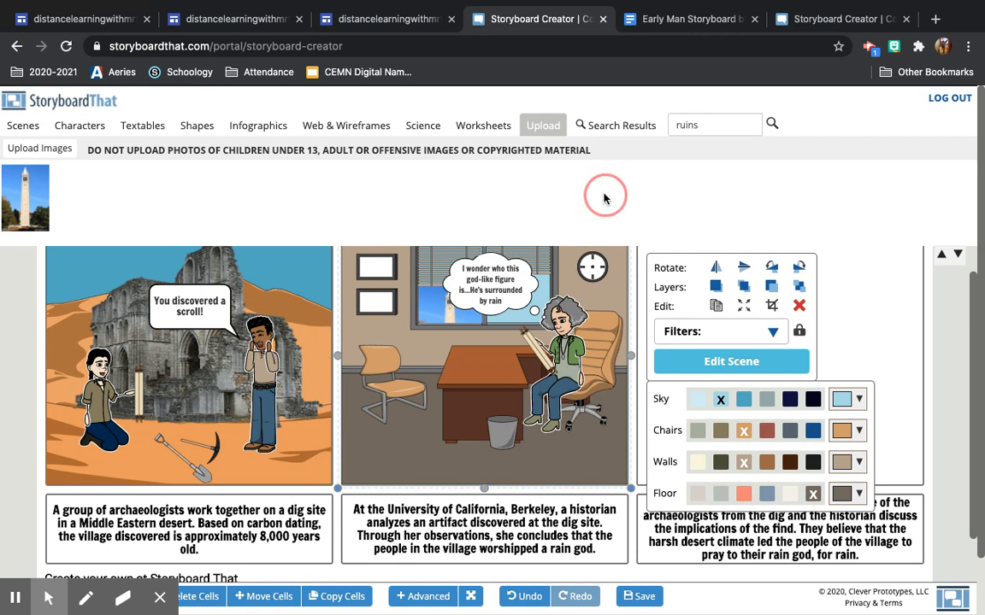
{"action": "left_click", "coordinate": [605, 197]}
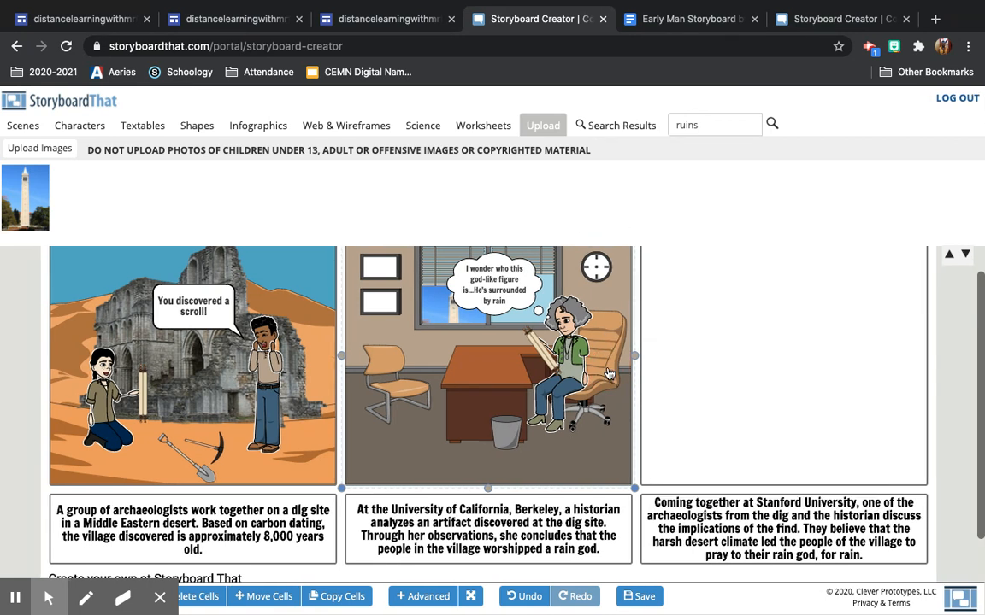
{"action": "mouse_move", "coordinate": [741, 423]}
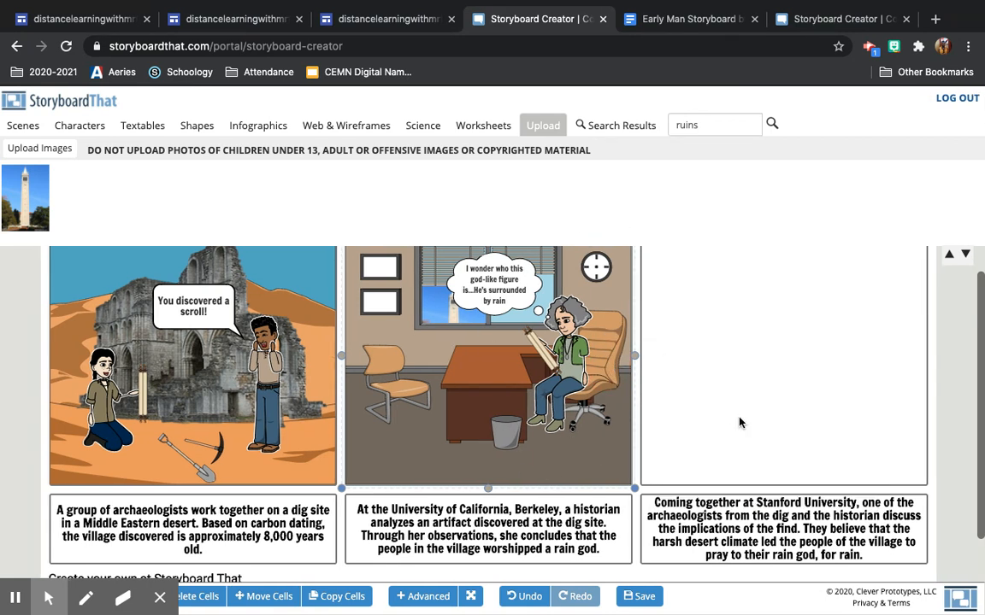
{"action": "mouse_move", "coordinate": [15, 597]}
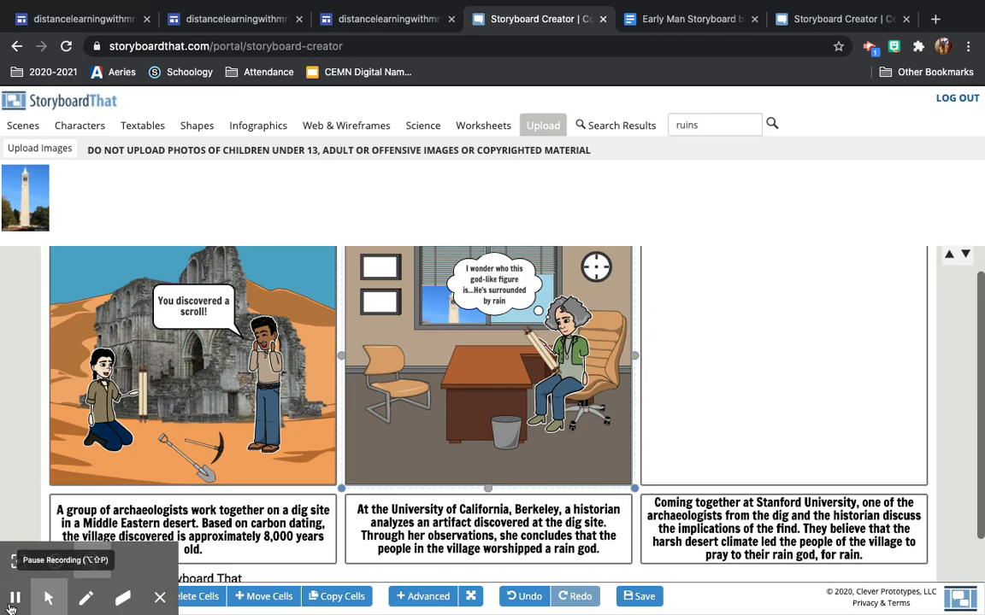